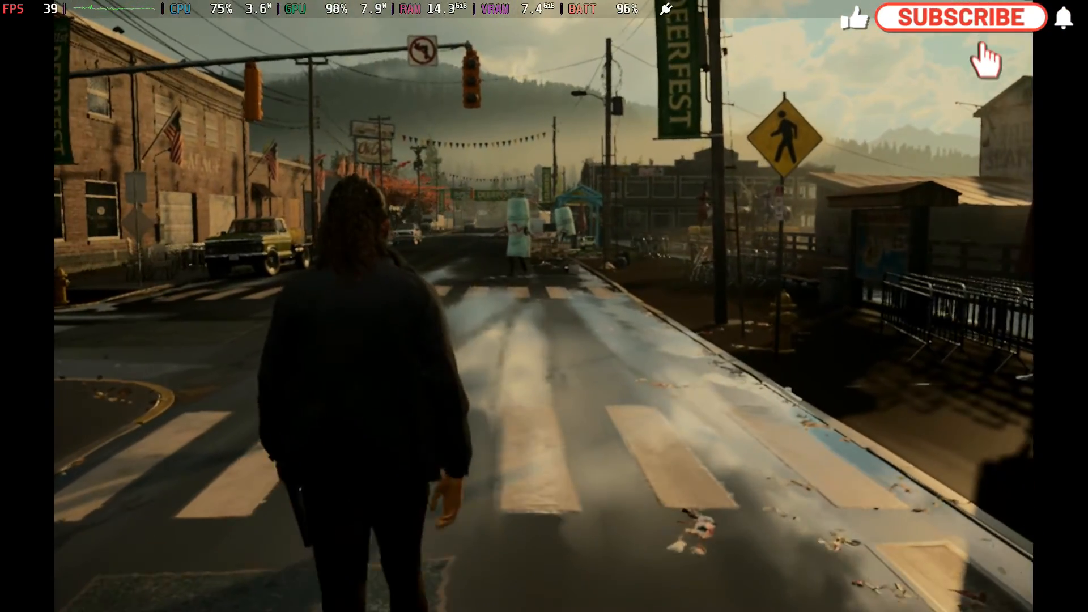
Step: Exit Alan Wake 2 to reach the Steam home screen with Epic Games listed
left_click(961, 17)
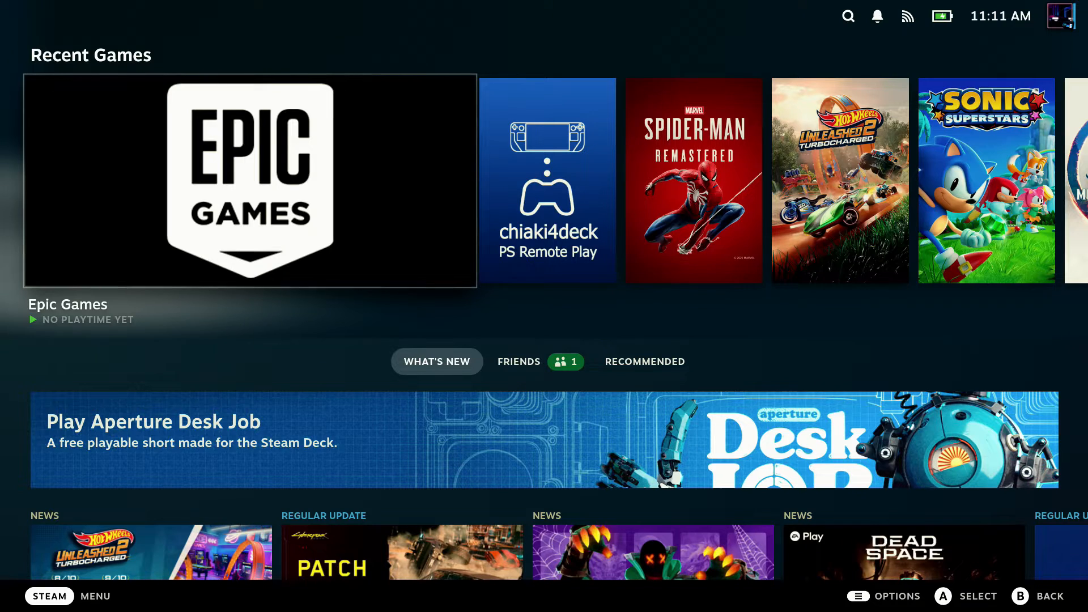
Step: Open System settings and review the SteamOS 3.5.1 version and hardware details
left_click(49, 596)
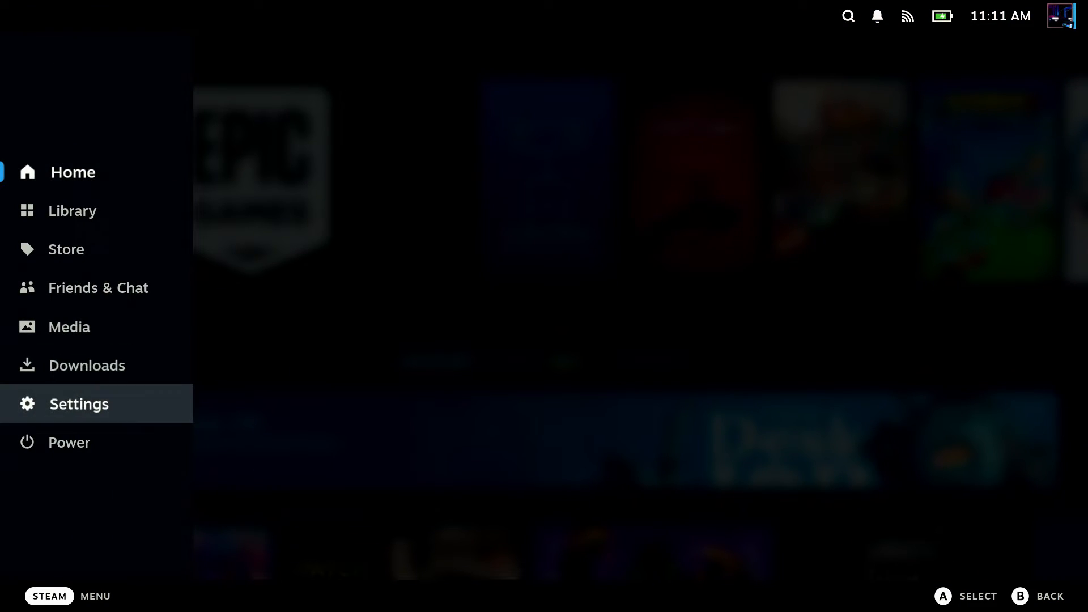
left_click(78, 404)
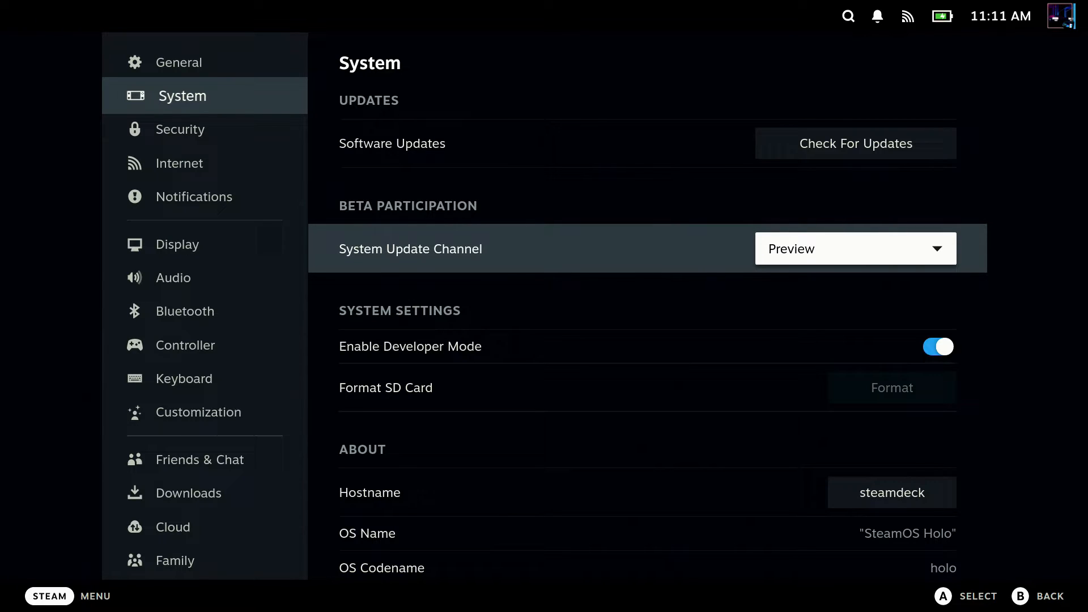
scroll("down", 3)
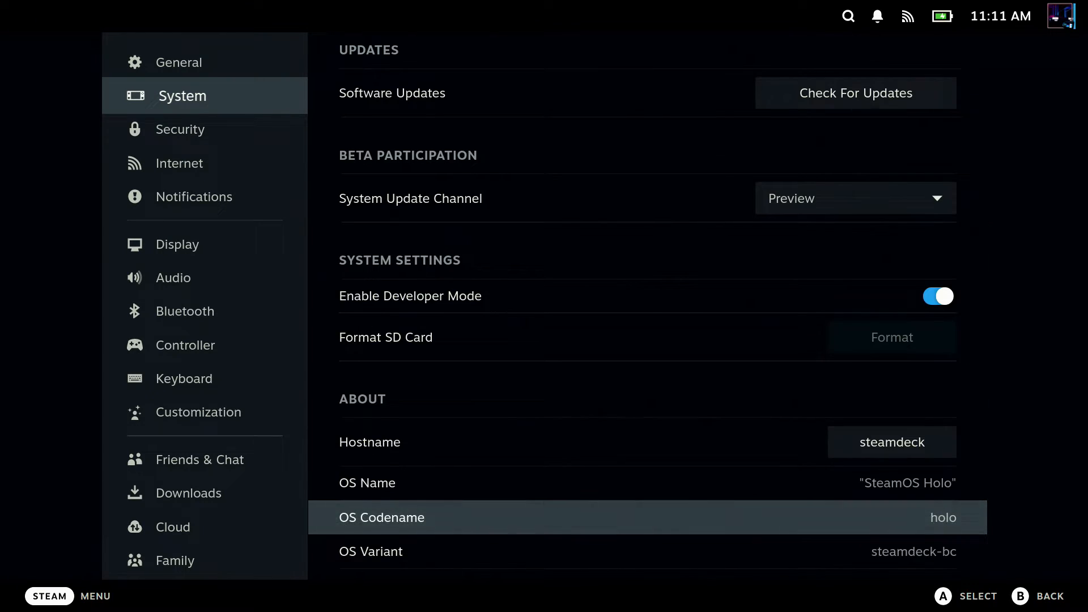
scroll("down", 3)
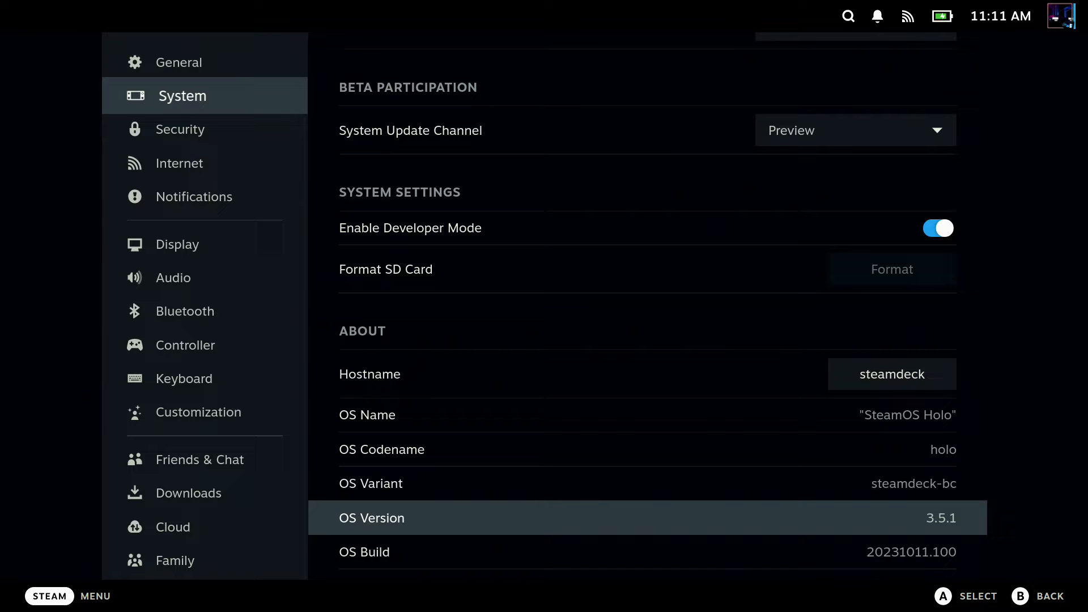
scroll("down", 3)
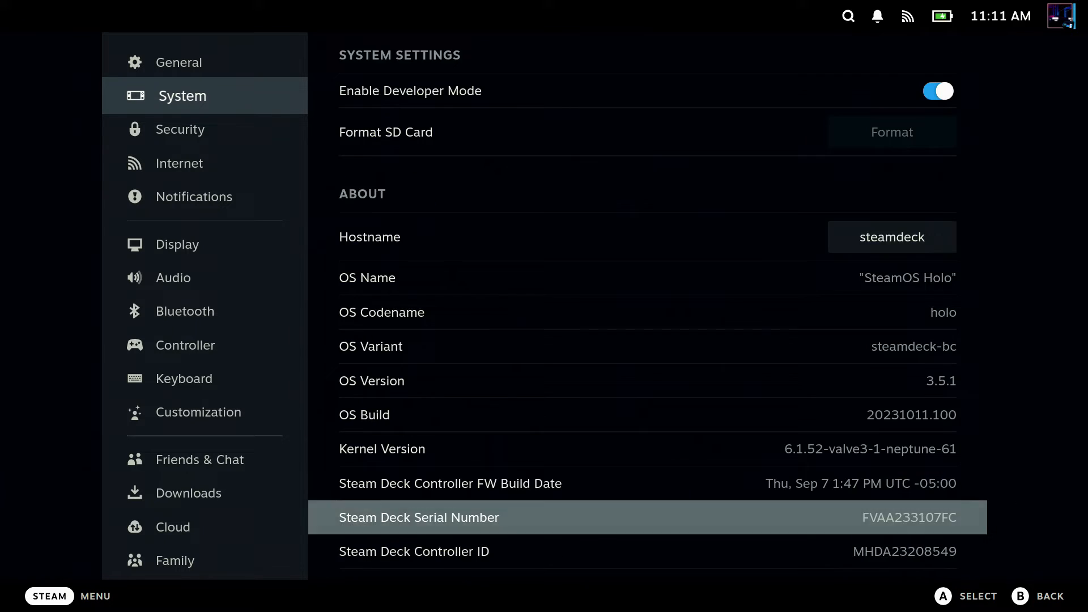
scroll("down", 3)
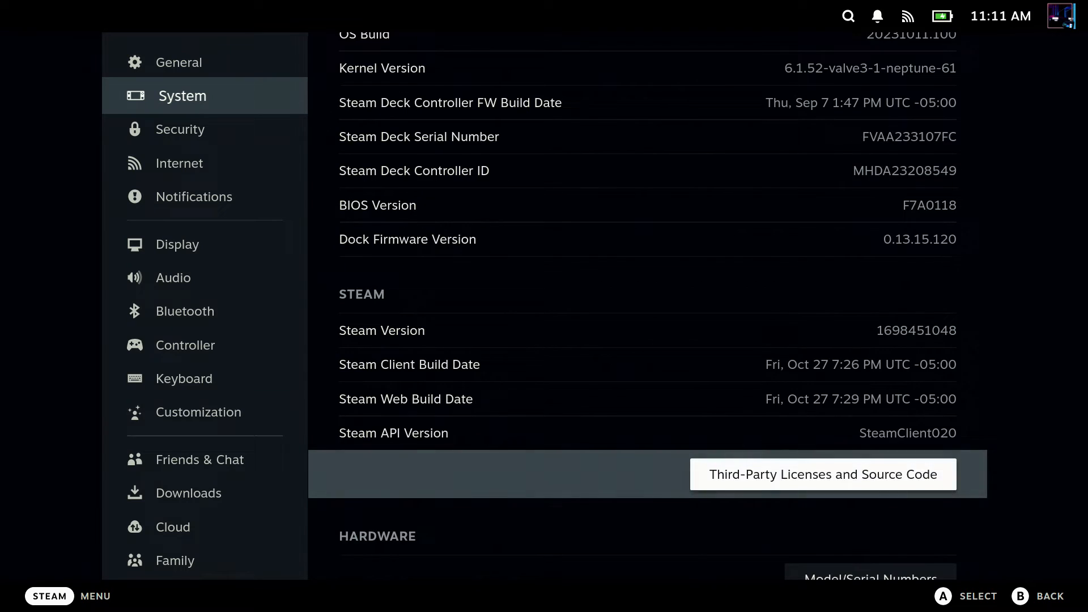
scroll("down", 3)
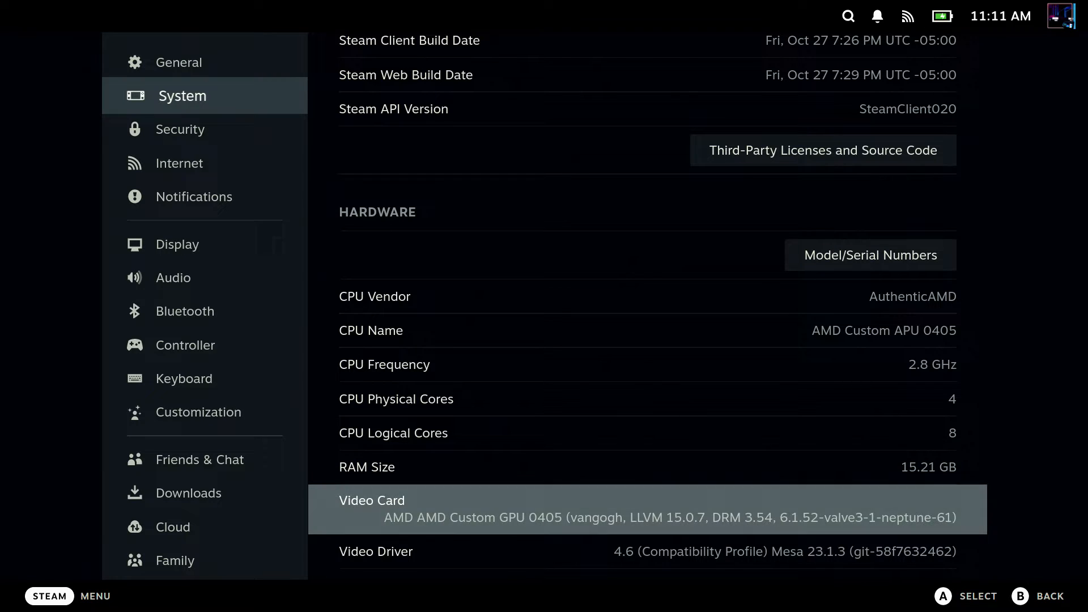
scroll("down", 3)
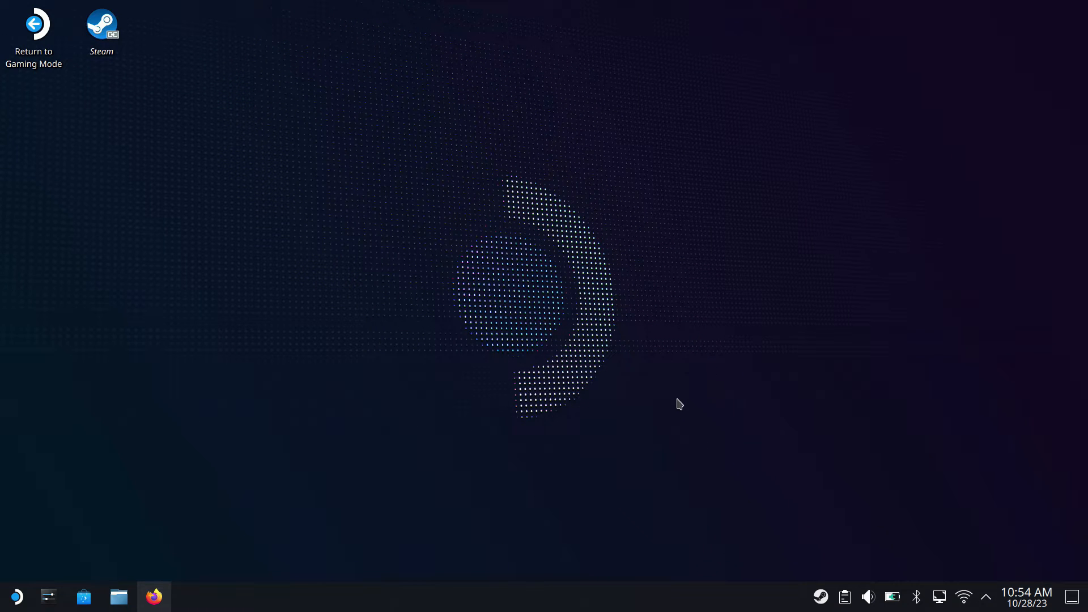
mouse_move(483, 390)
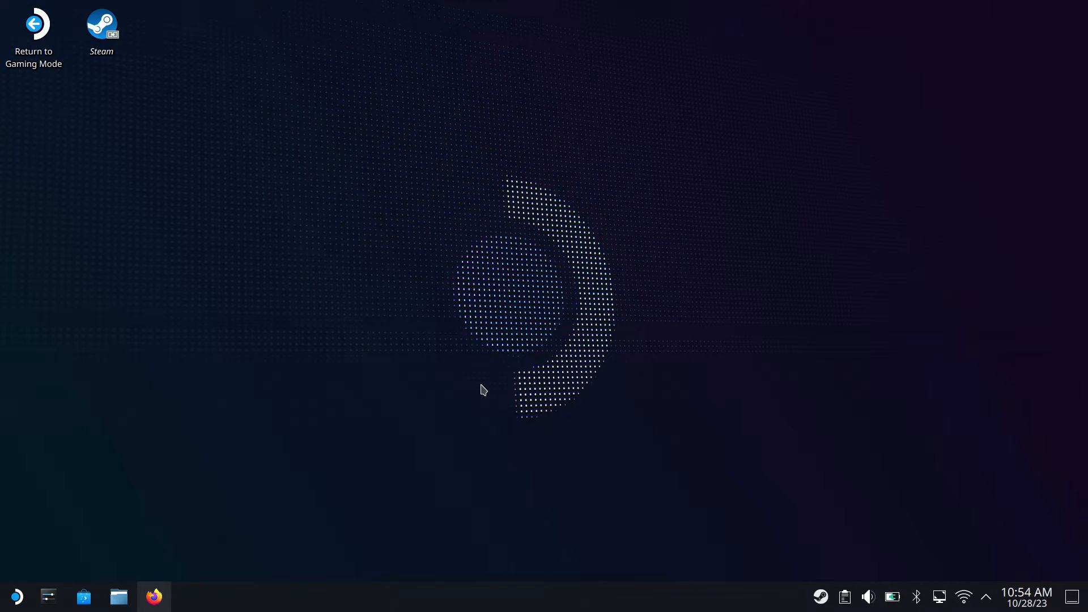
mouse_move(181, 491)
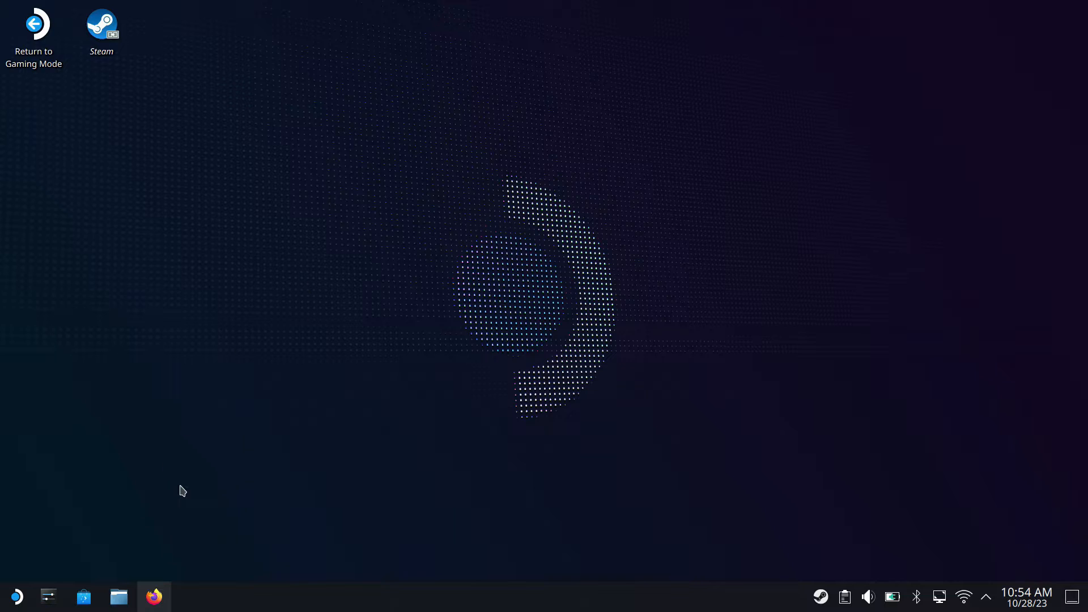
mouse_move(154, 596)
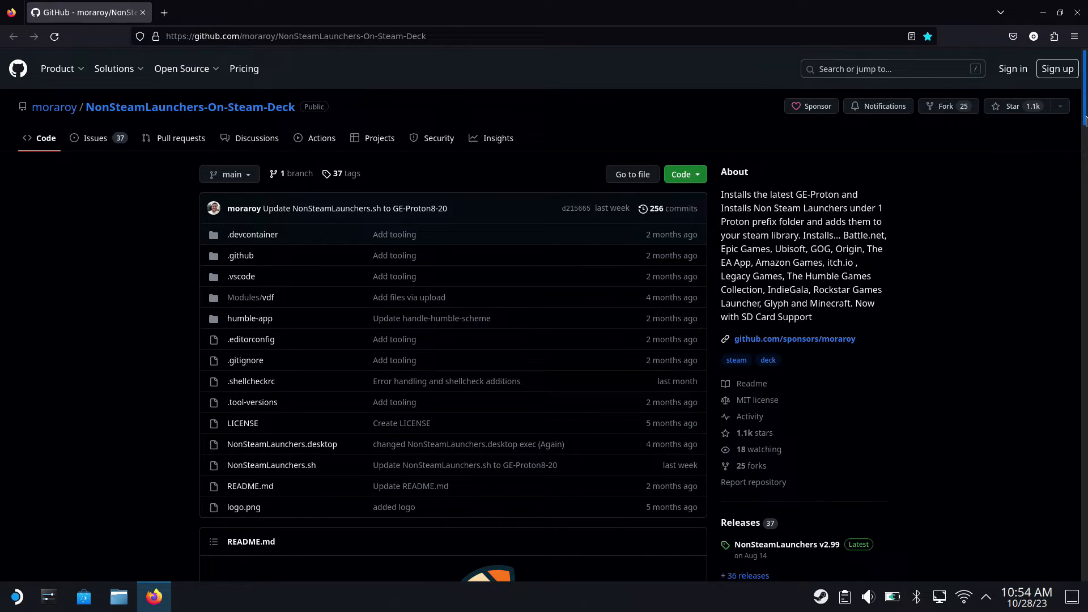
Step: Scroll the NonSteamLaunchers README to How to Install, then close Firefox after downloading
scroll("down", 3)
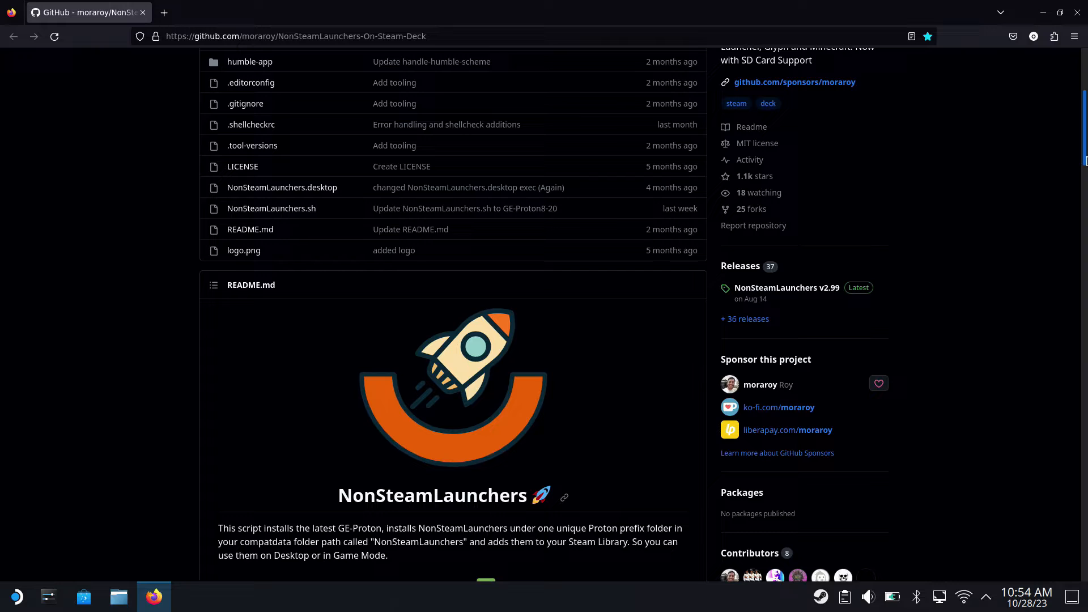
scroll("down", 3)
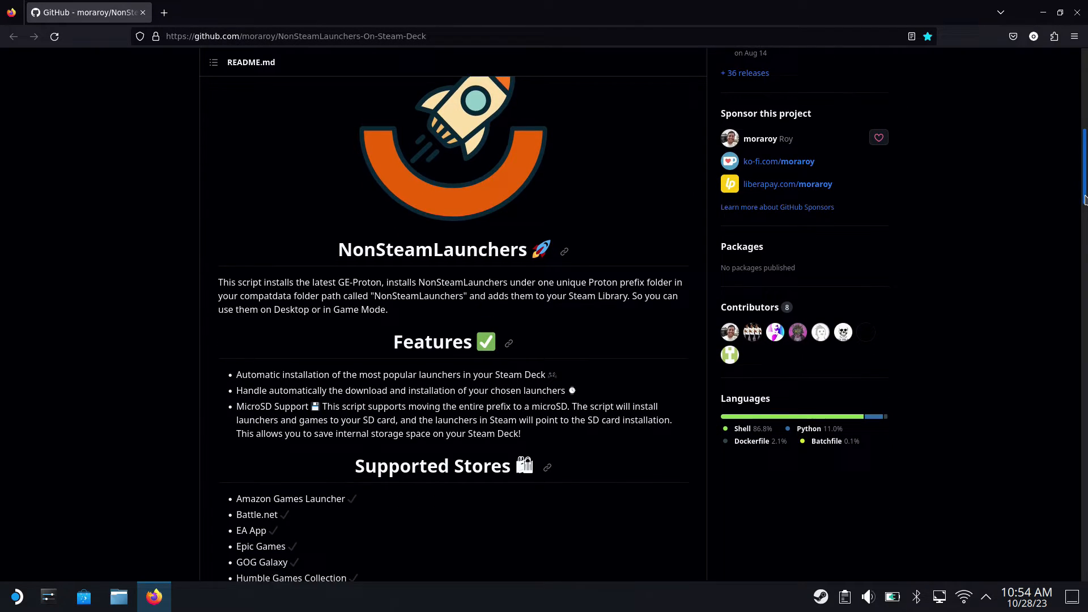
scroll("down", 3)
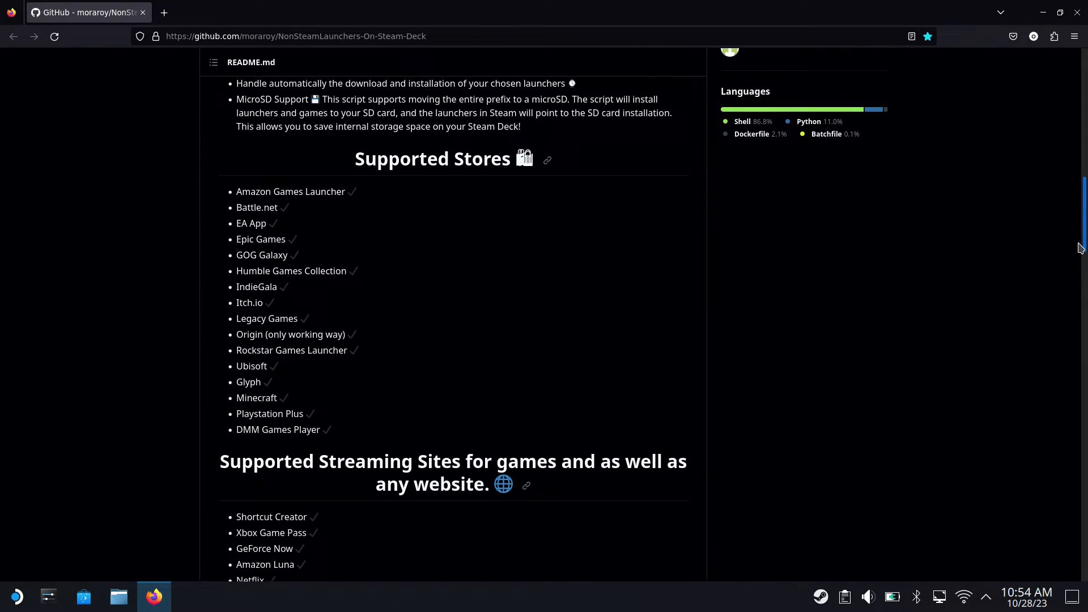
scroll("down", 3)
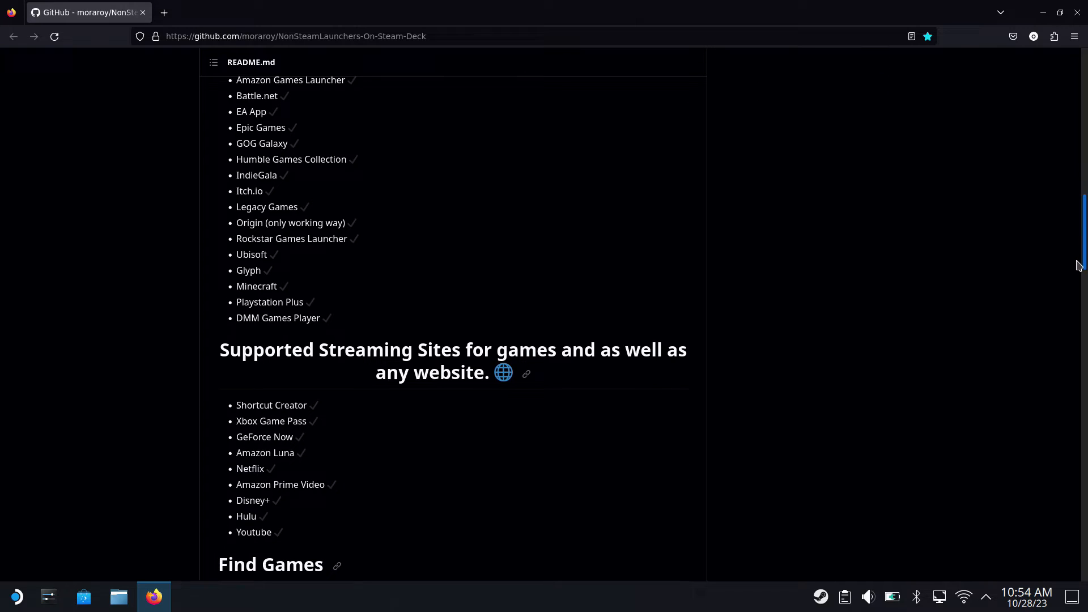
scroll("down", 3)
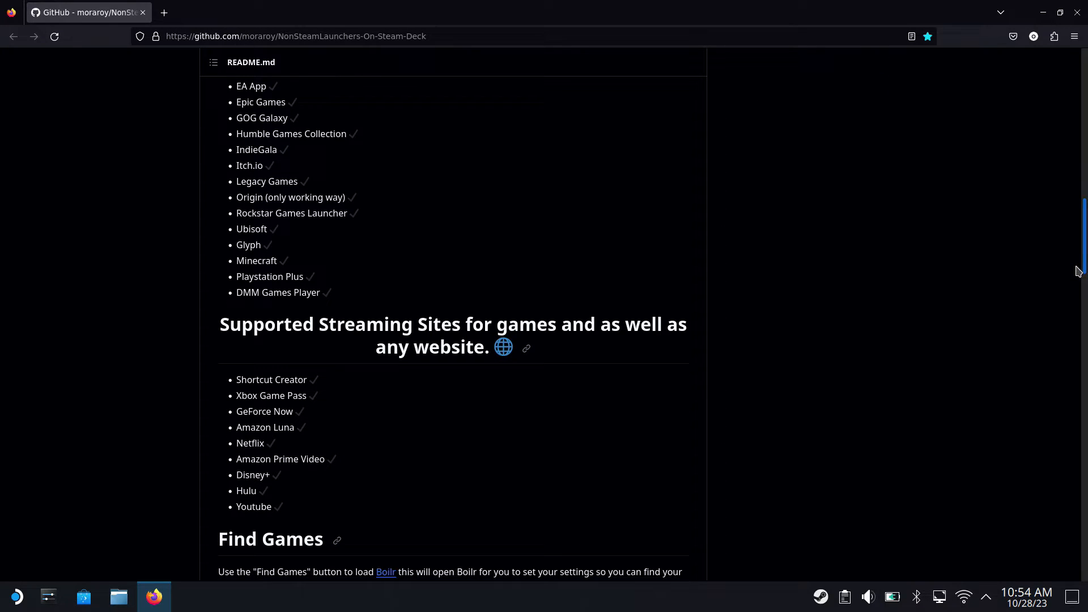
scroll("down", 3)
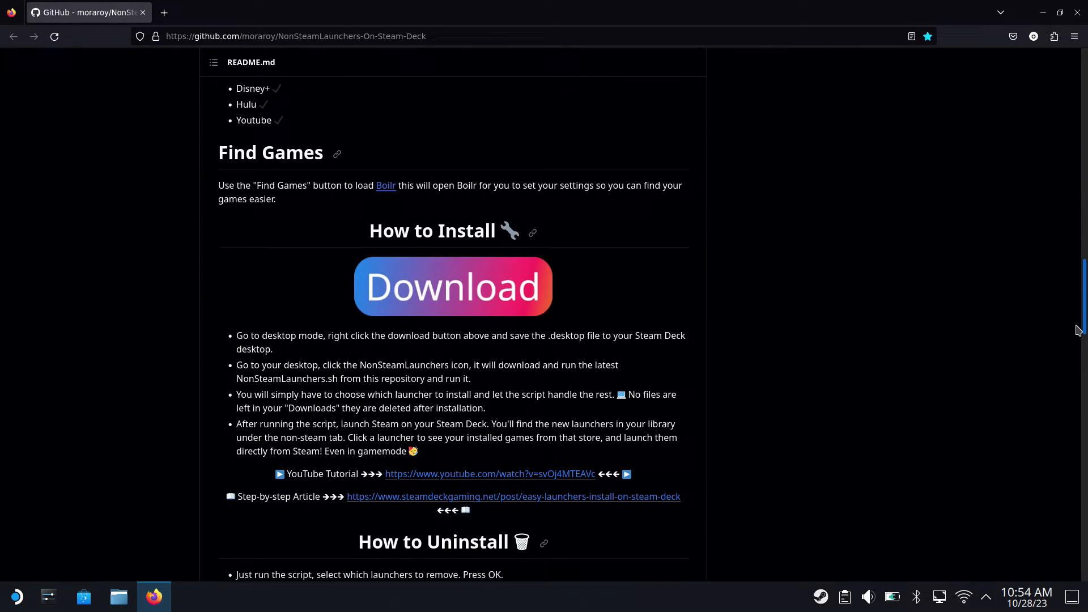
scroll("down", 3)
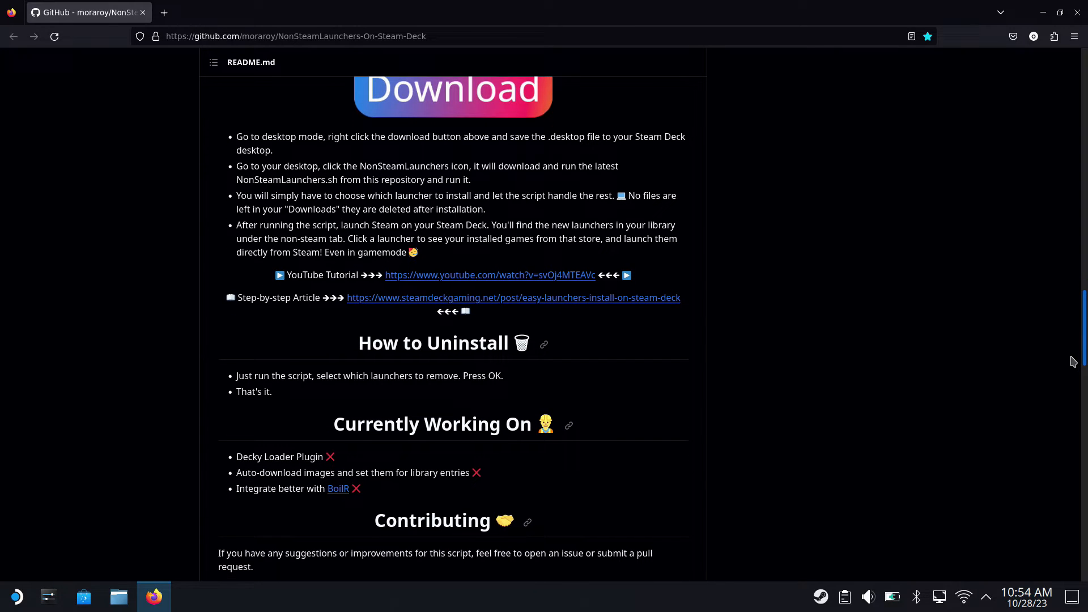
scroll("down", 3)
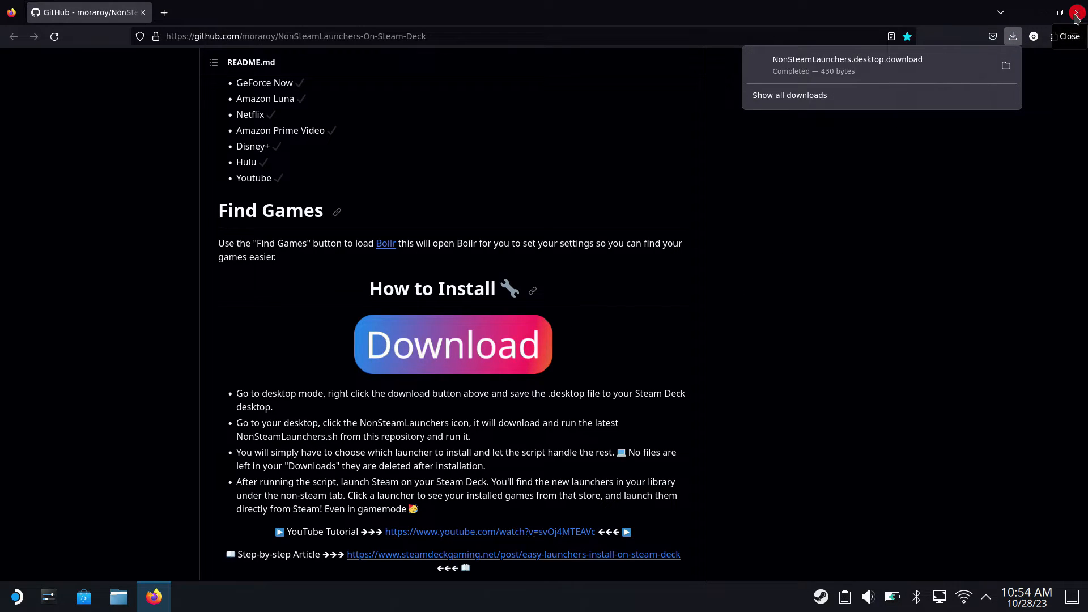
left_click(1078, 12)
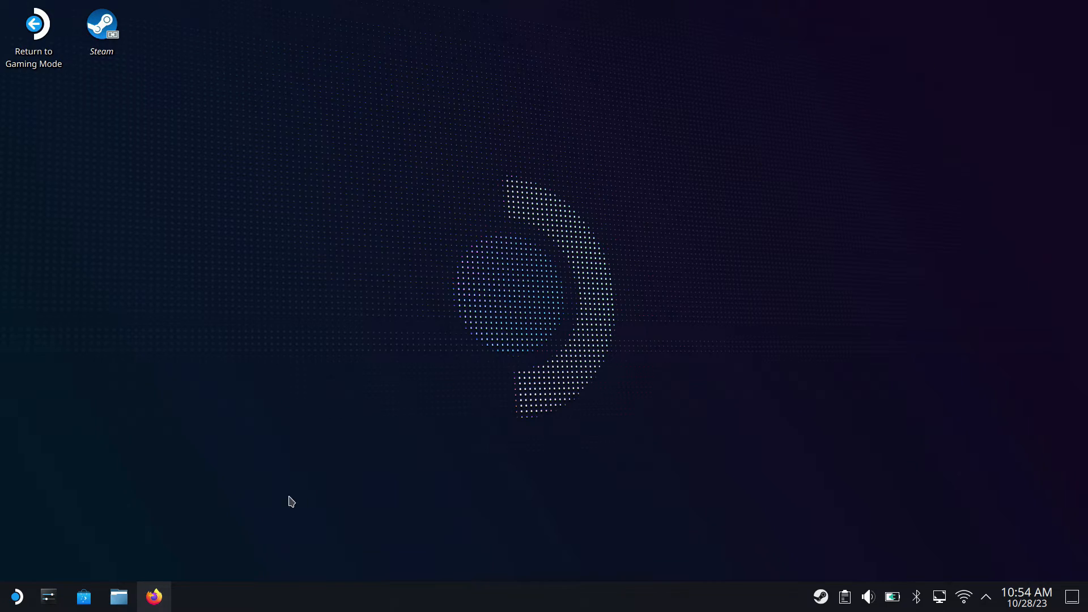
Step: Copy NonSteamLaunchers.desktop.download from Downloads and paste it onto the desktop
left_click(117, 596)
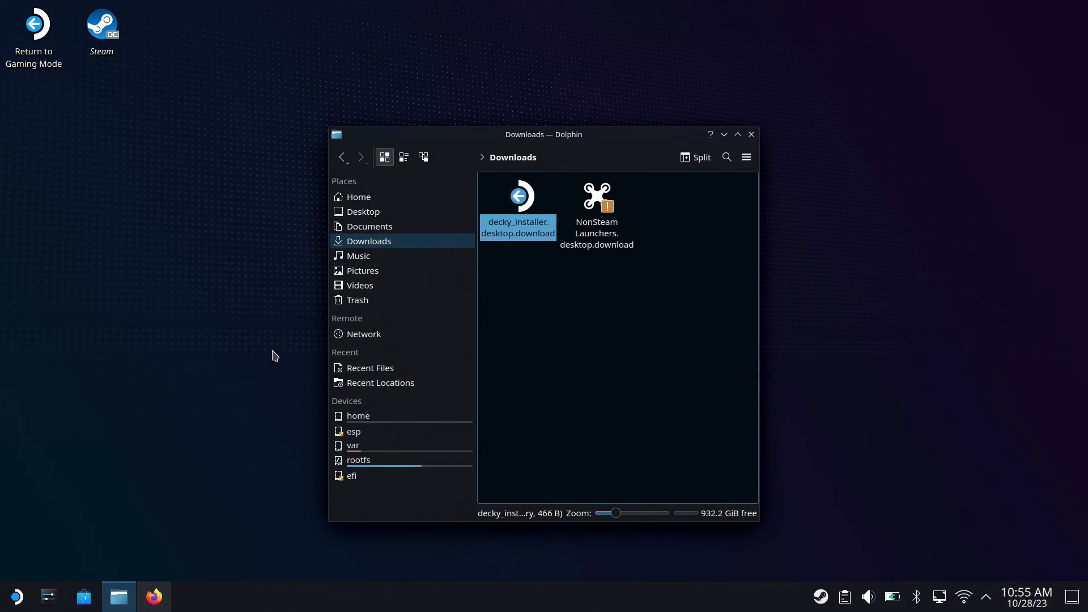
left_click(596, 201)
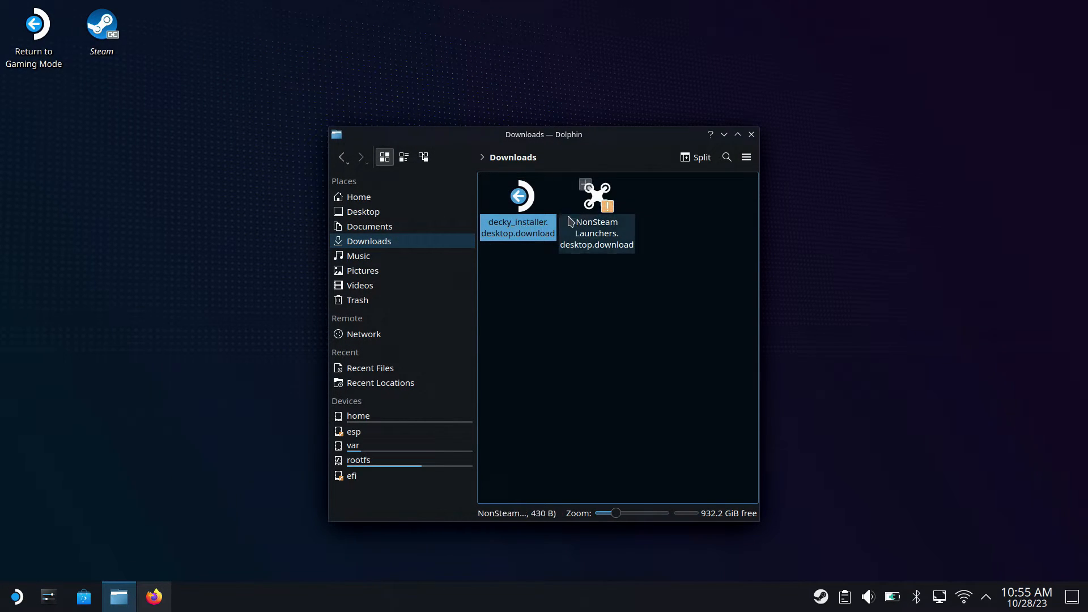
right_click(596, 201)
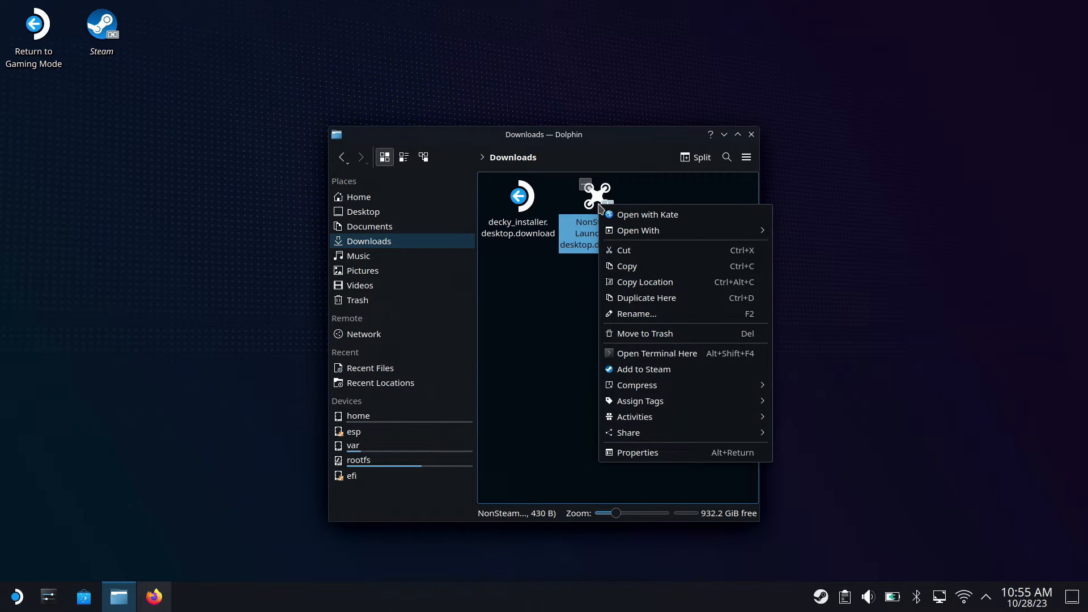
left_click(417, 97)
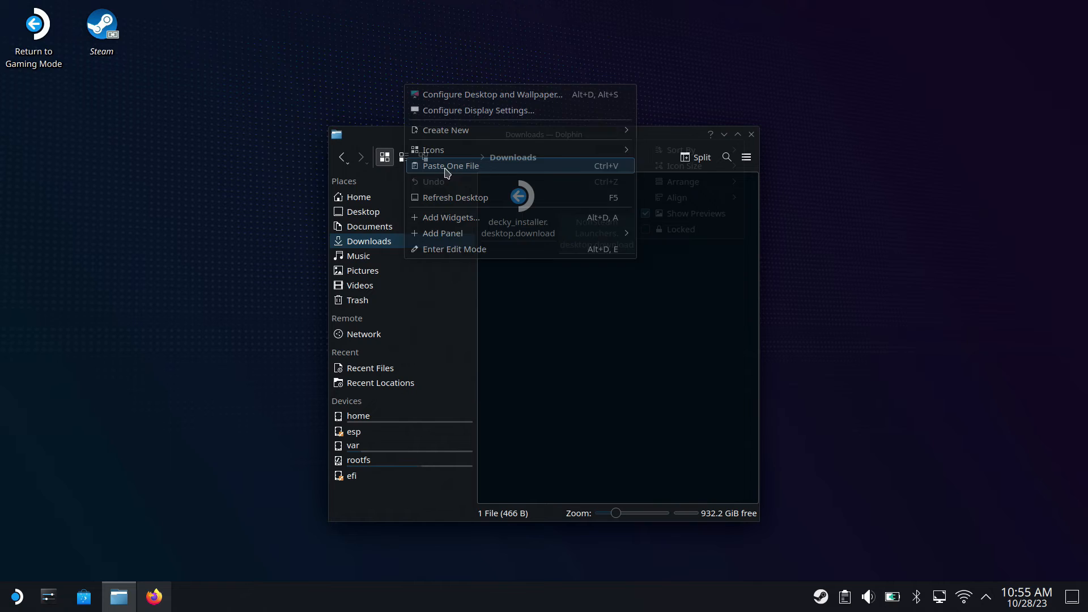
left_click(452, 166)
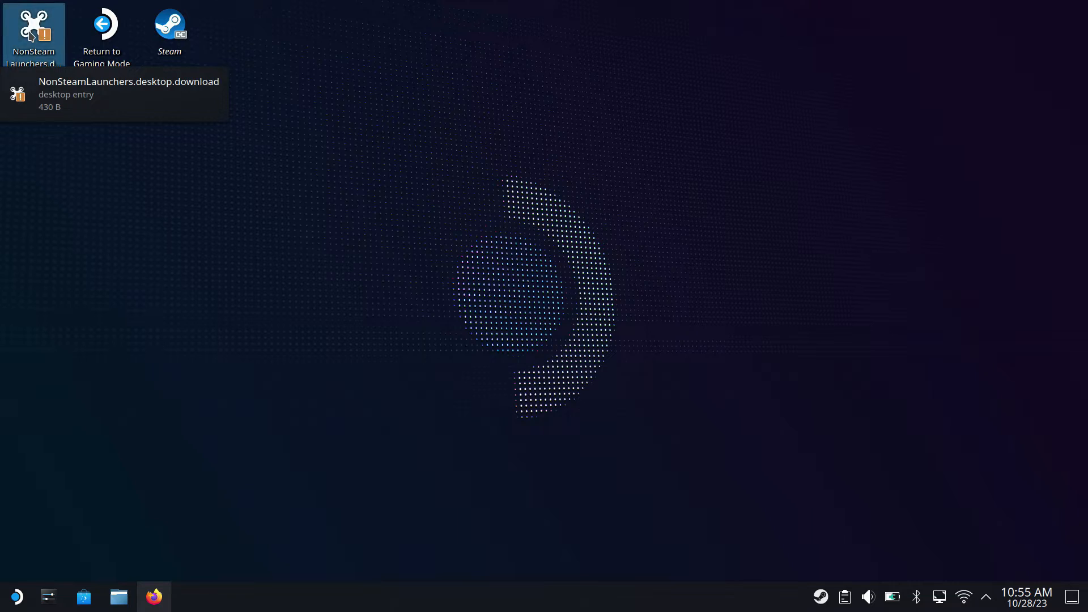
Step: Run NonSteamLaunchers, select Epic Games, and skip custom website shortcuts
double_click(34, 35)
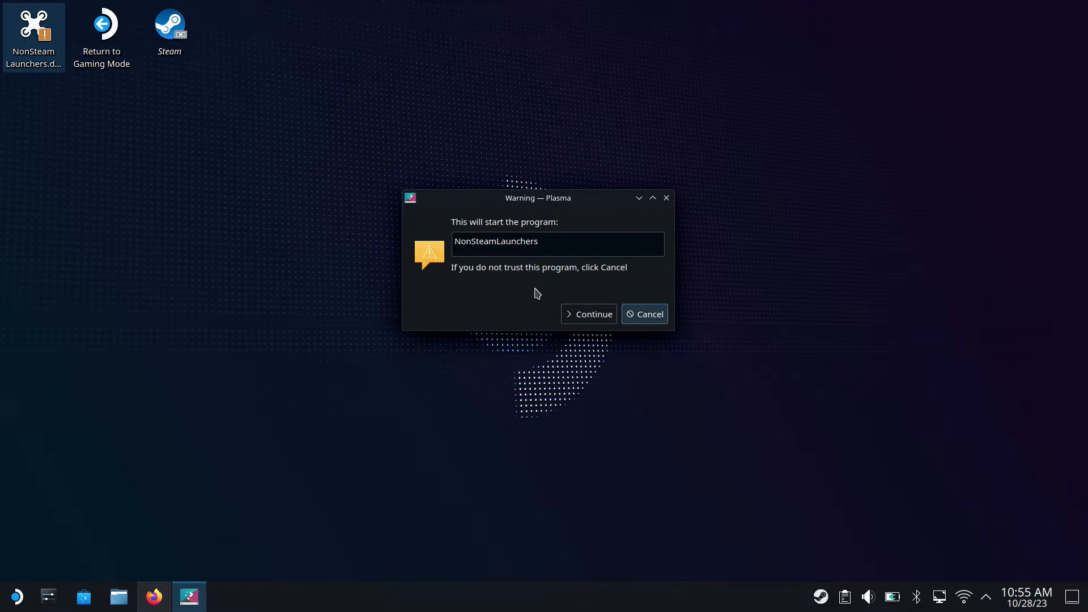
left_click(588, 313)
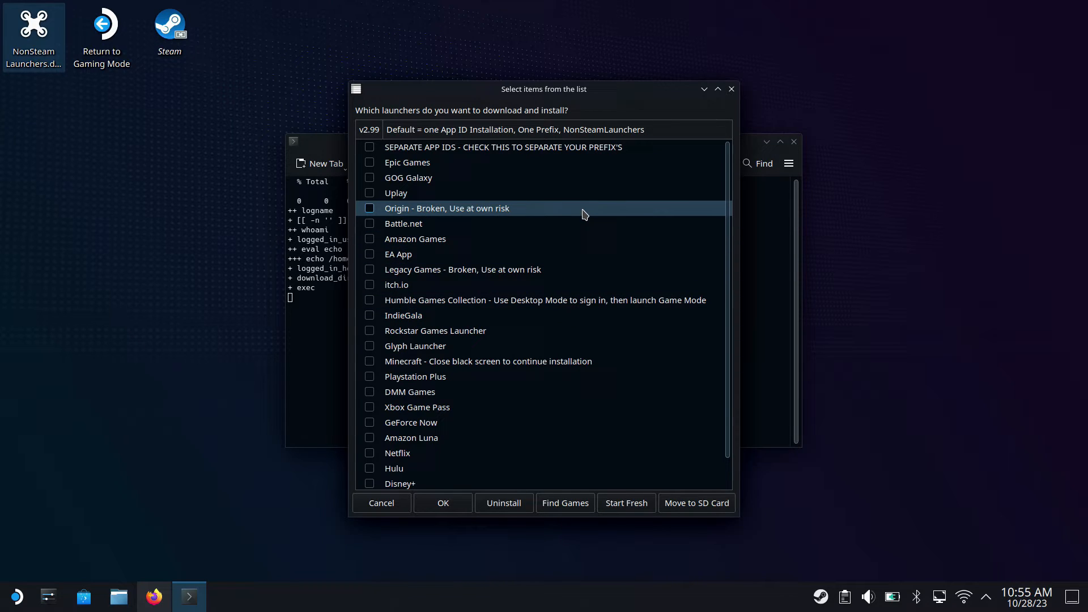
mouse_move(594, 300)
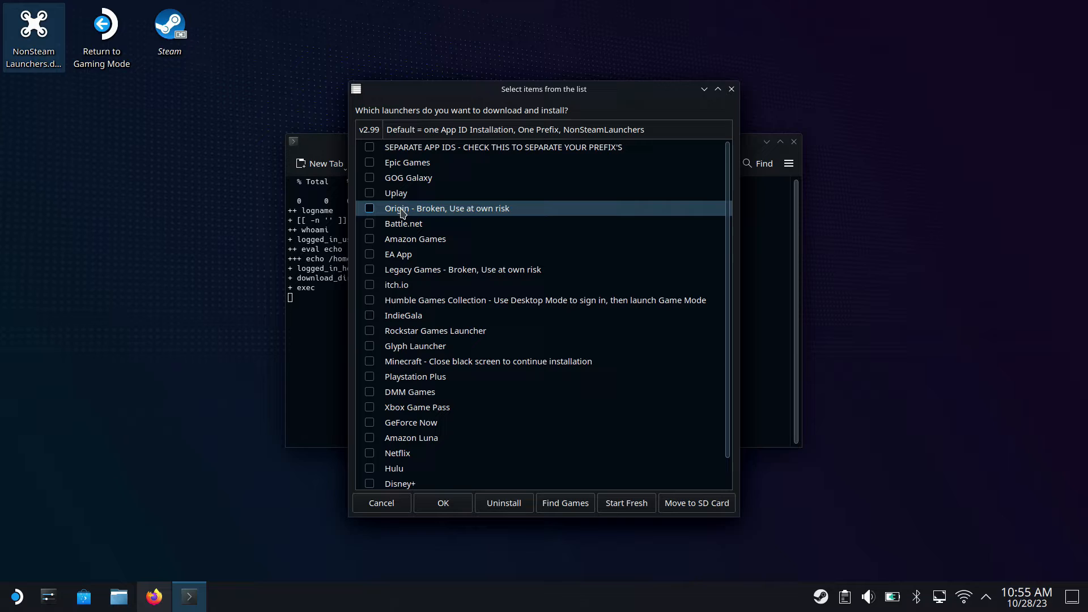
left_click(368, 163)
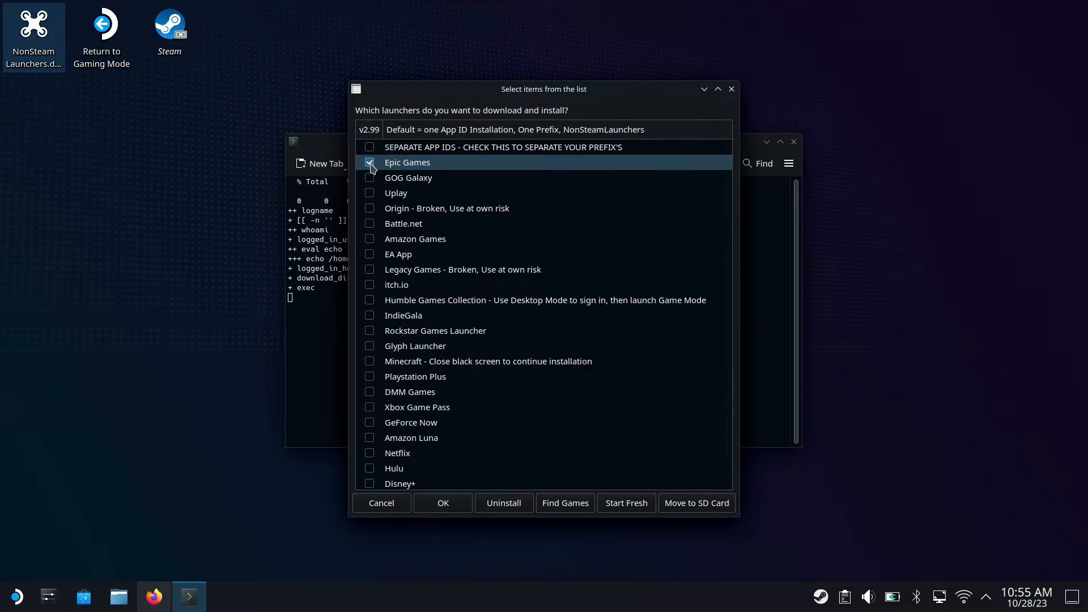
left_click(442, 502)
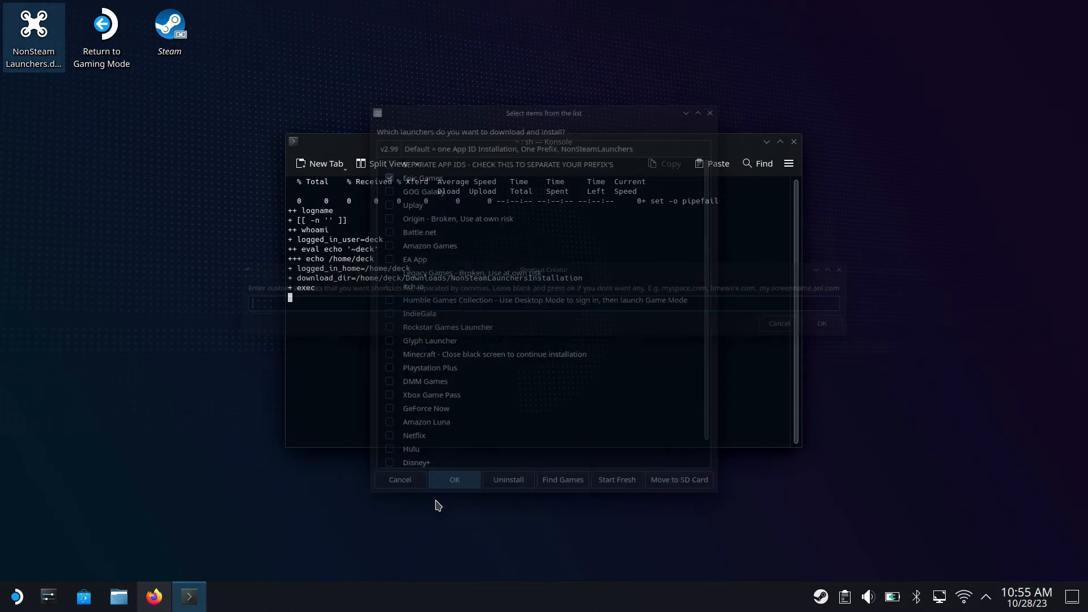
left_click(454, 480)
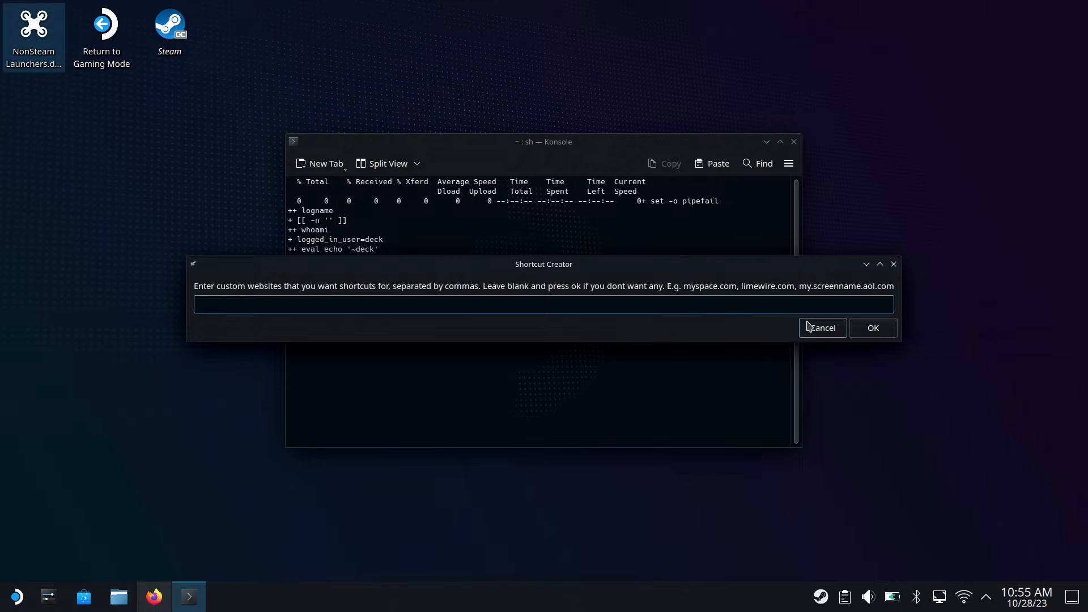
left_click(872, 328)
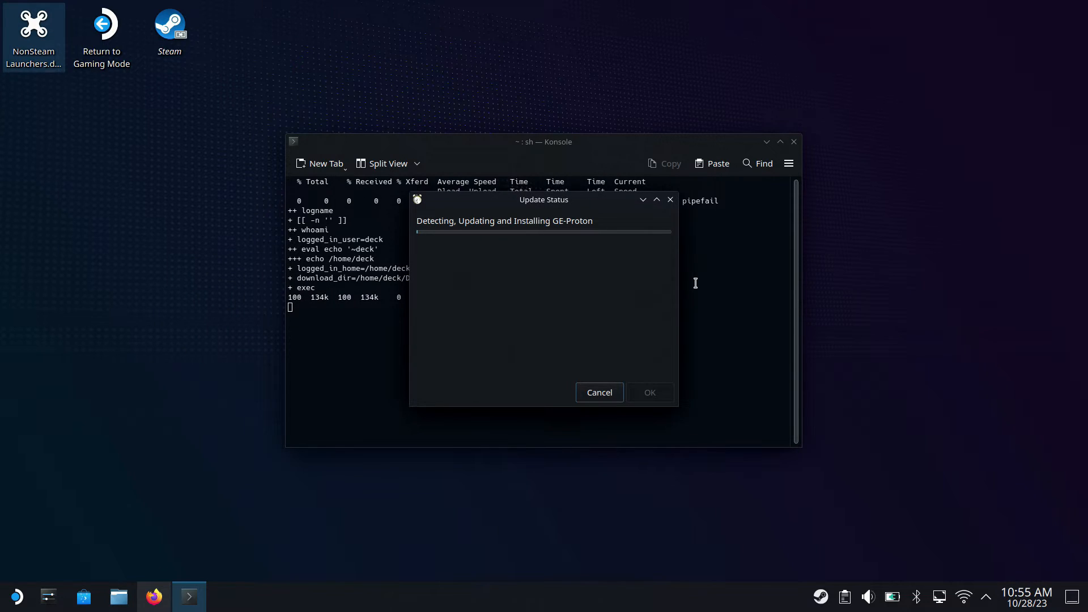
mouse_move(850, 345)
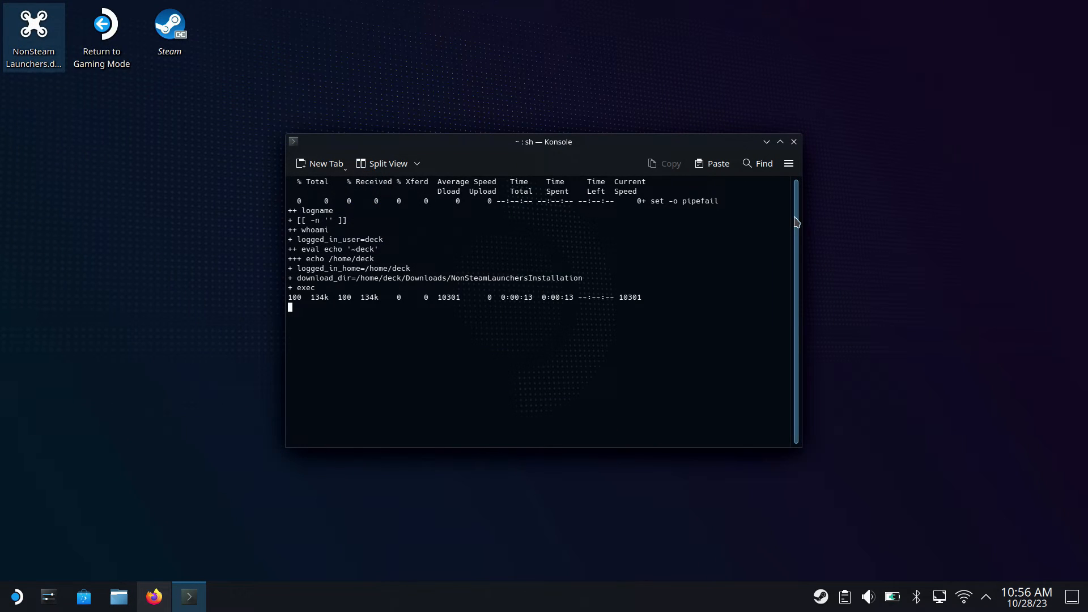
mouse_move(754, 542)
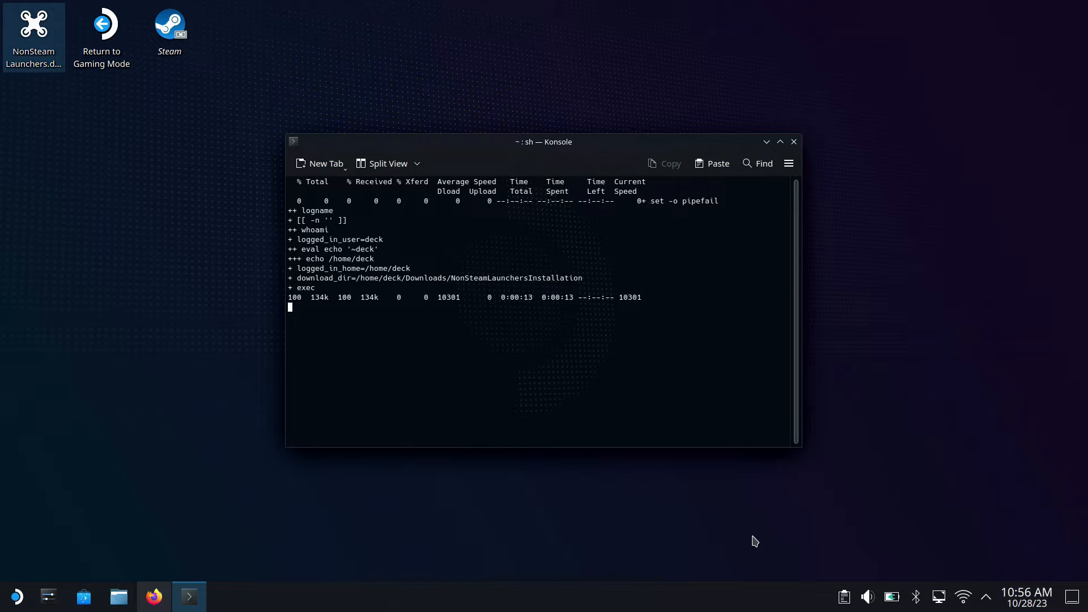
mouse_move(835, 532)
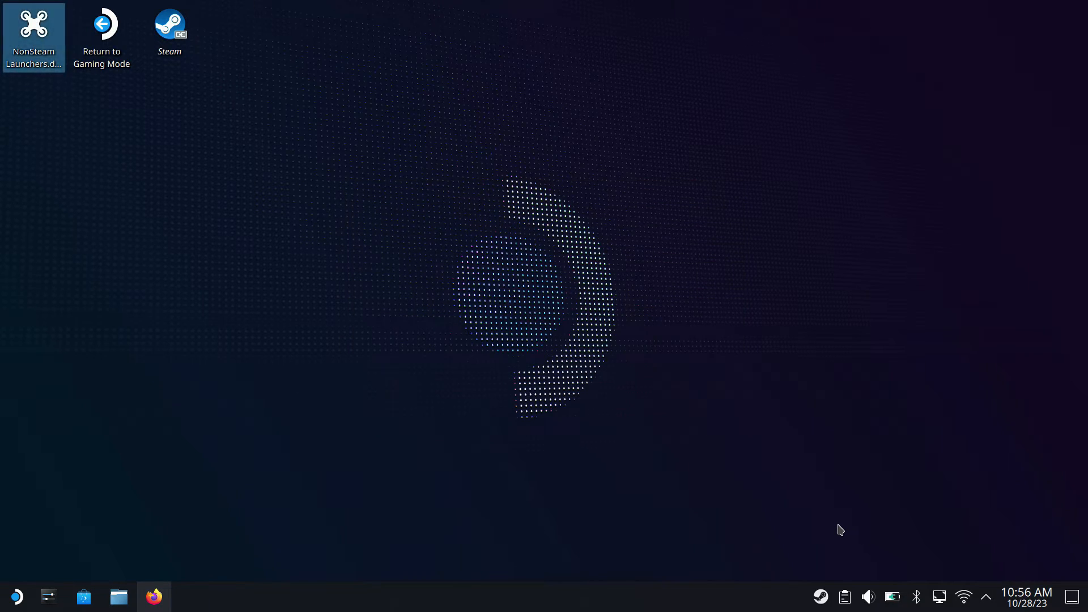
Step: Launch Steam and open the Epic Games shortcut's Compatibility properties
double_click(169, 28)
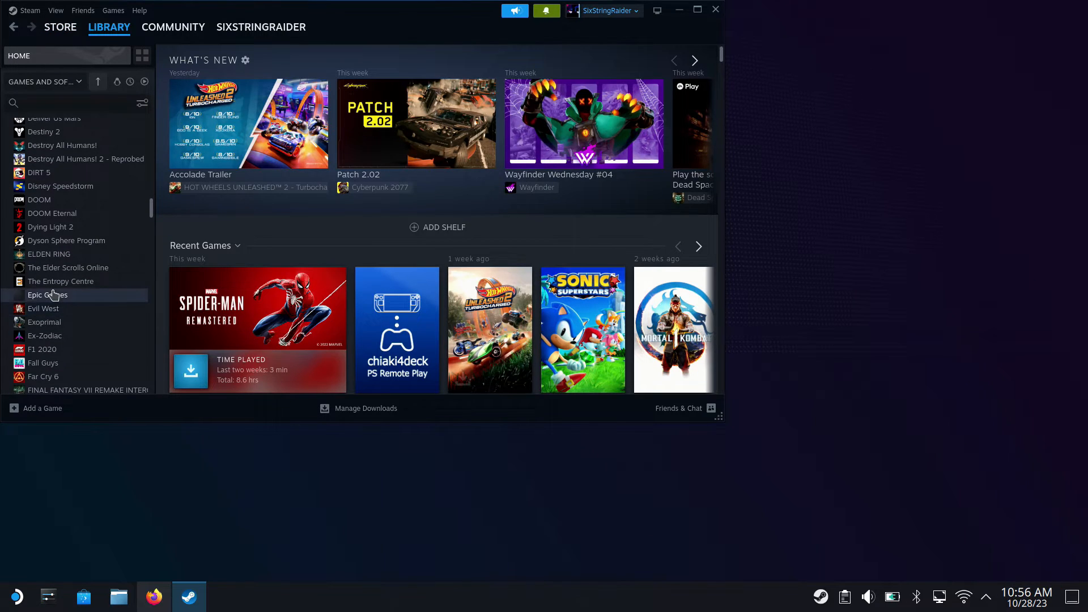
left_click(47, 294)
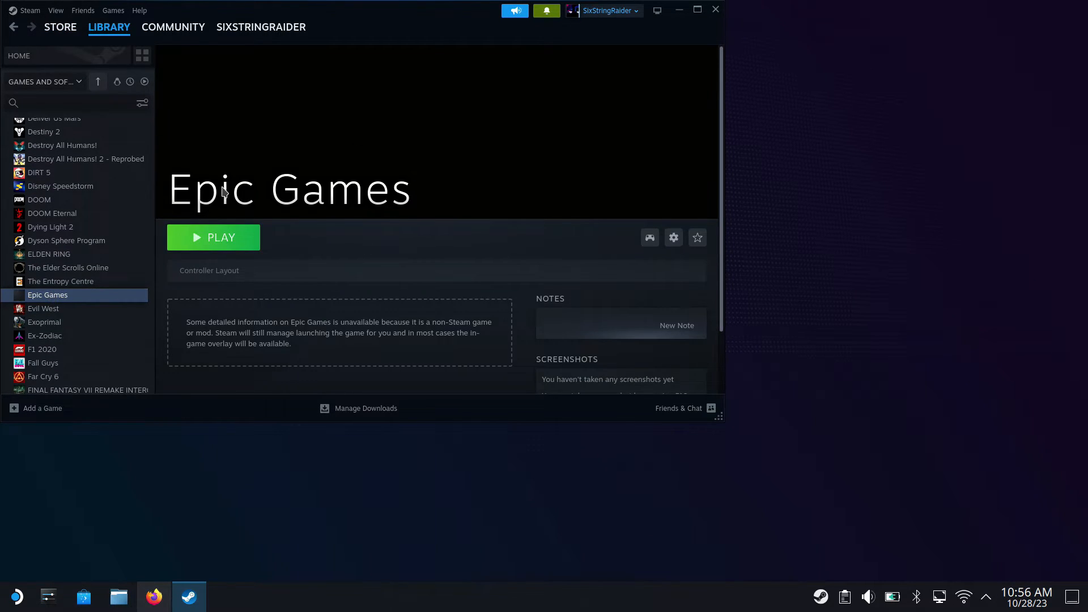
mouse_move(186, 224)
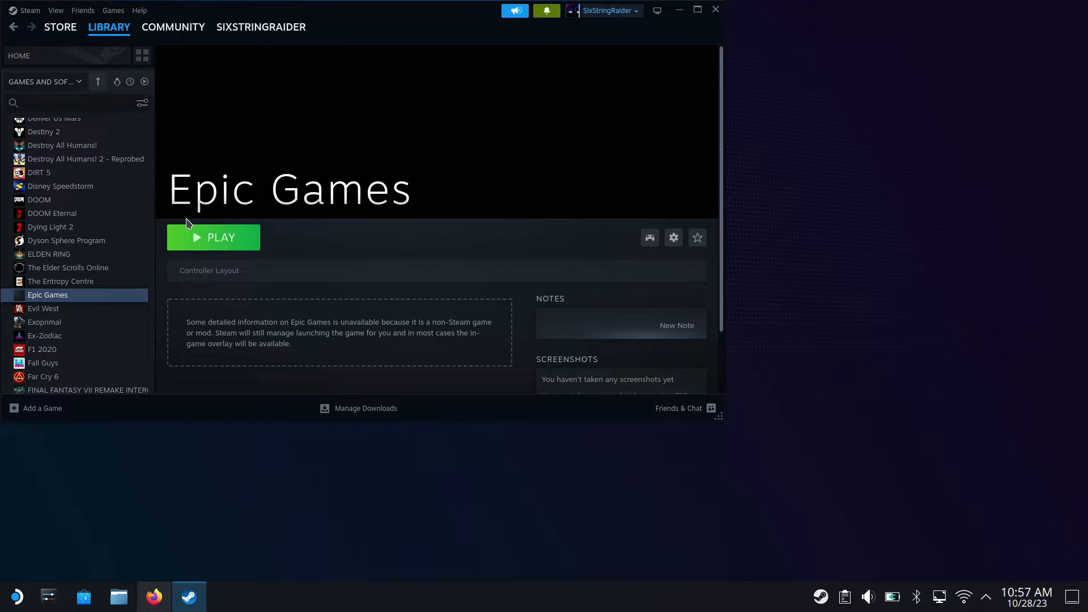
left_click(673, 238)
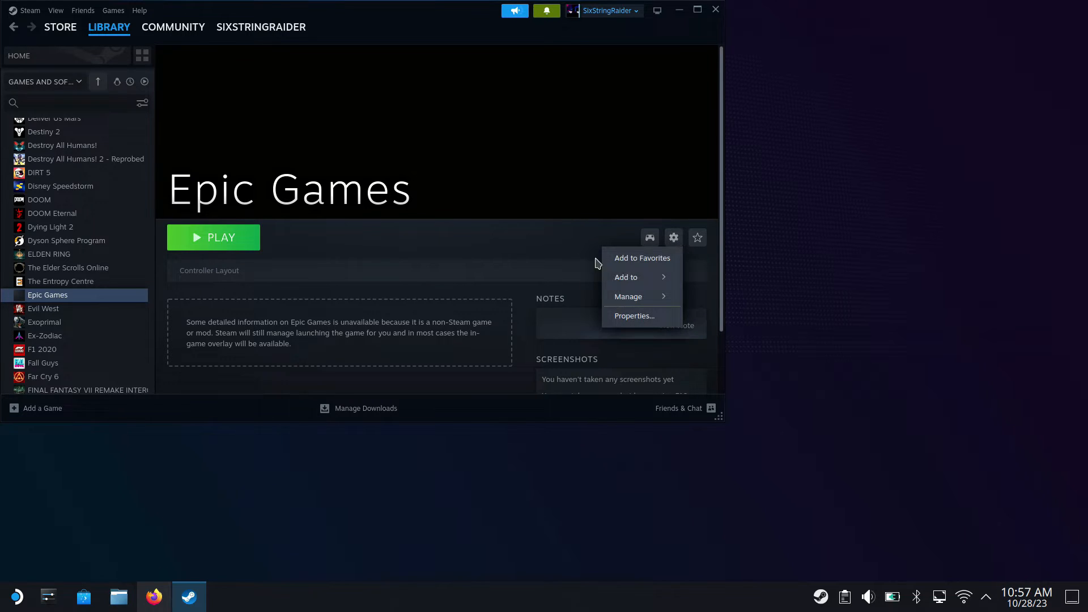
left_click(633, 316)
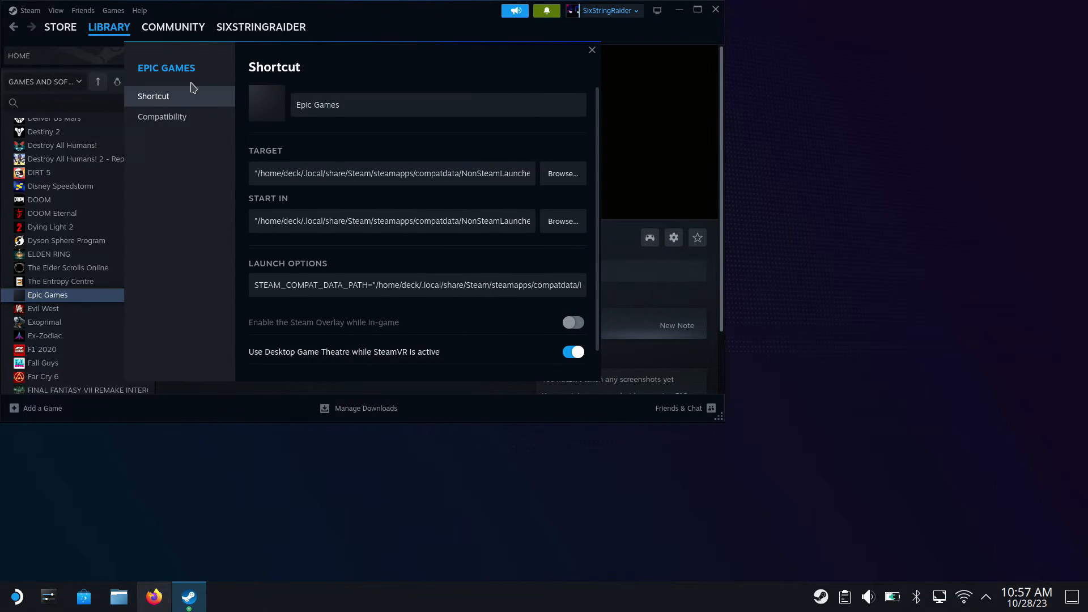
left_click(162, 117)
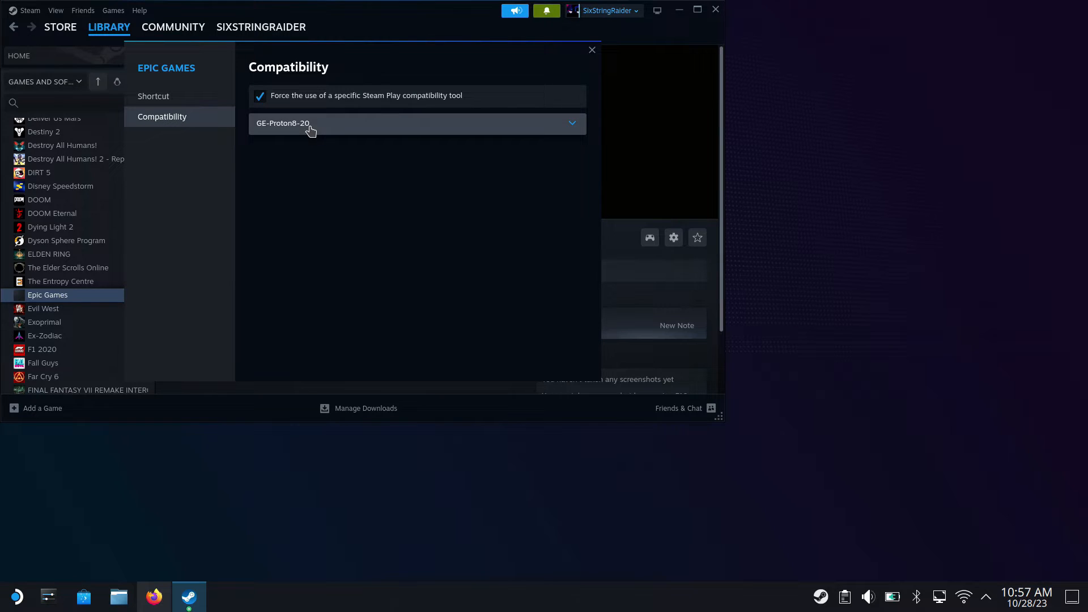
mouse_move(340, 129)
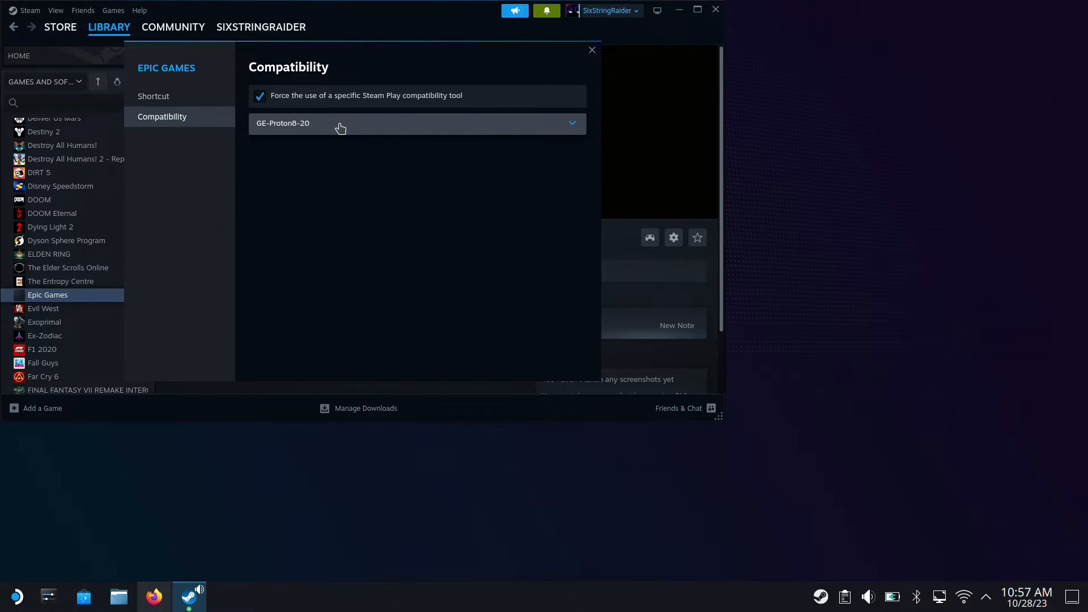
Step: Switch its compatibility tool from GE-Proton8-20 to Proton Experimental and quit Steam
left_click(416, 123)
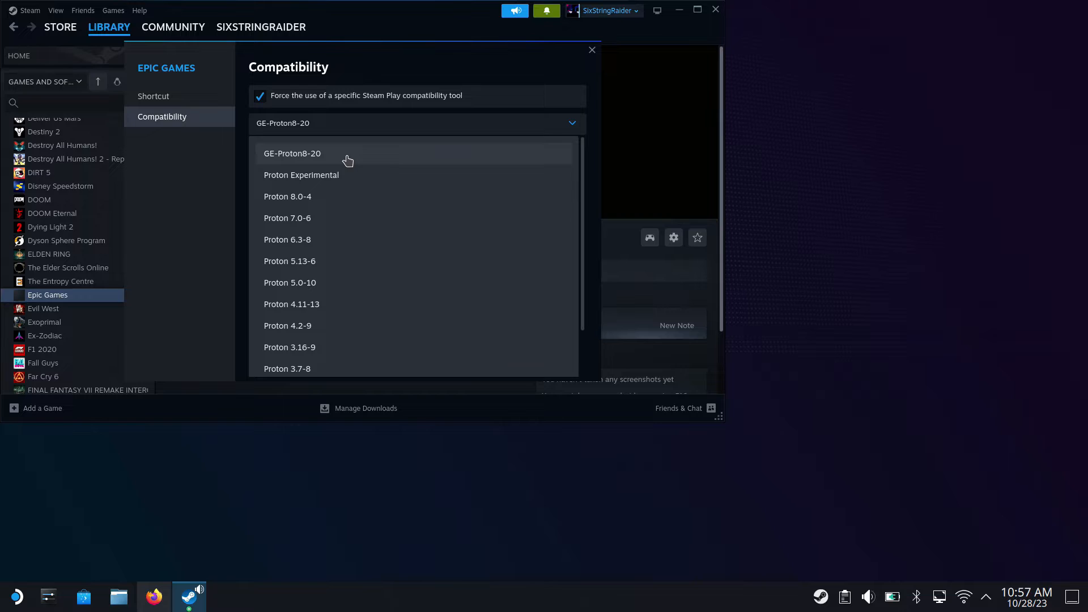
mouse_move(343, 175)
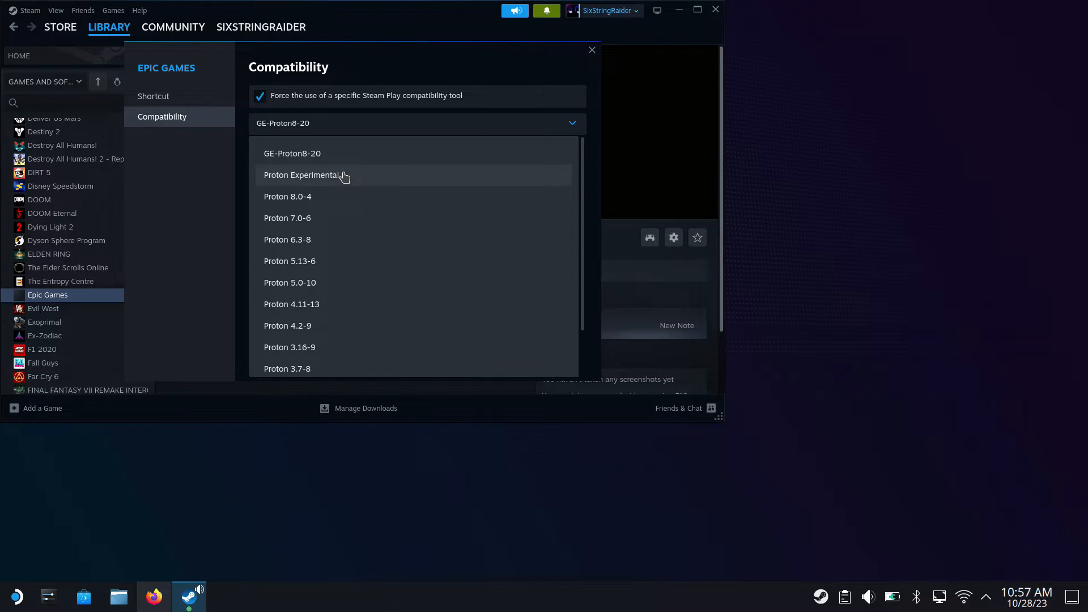
left_click(302, 174)
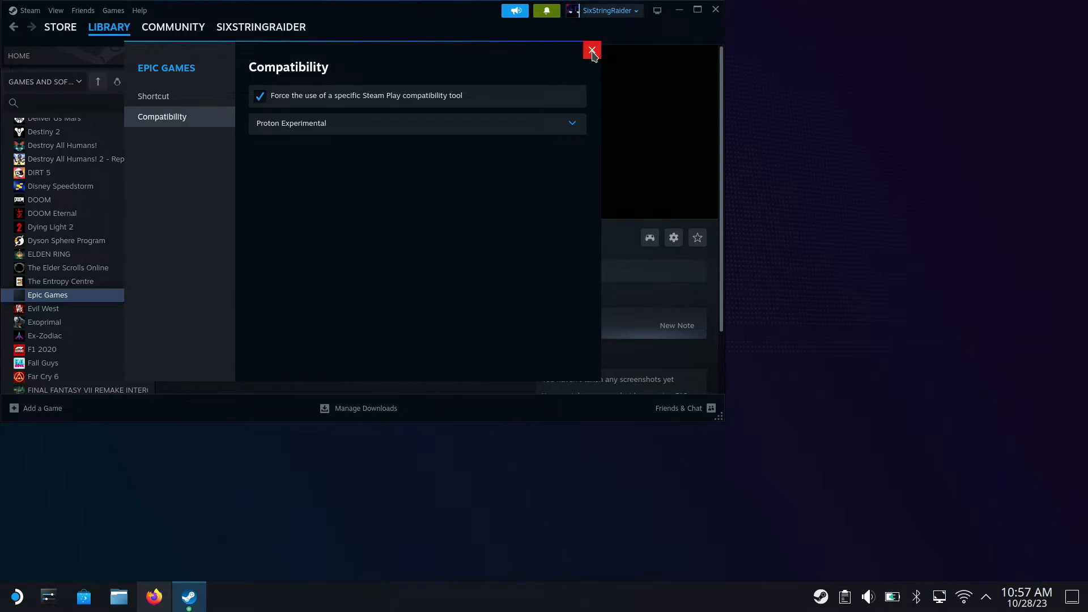
left_click(591, 51)
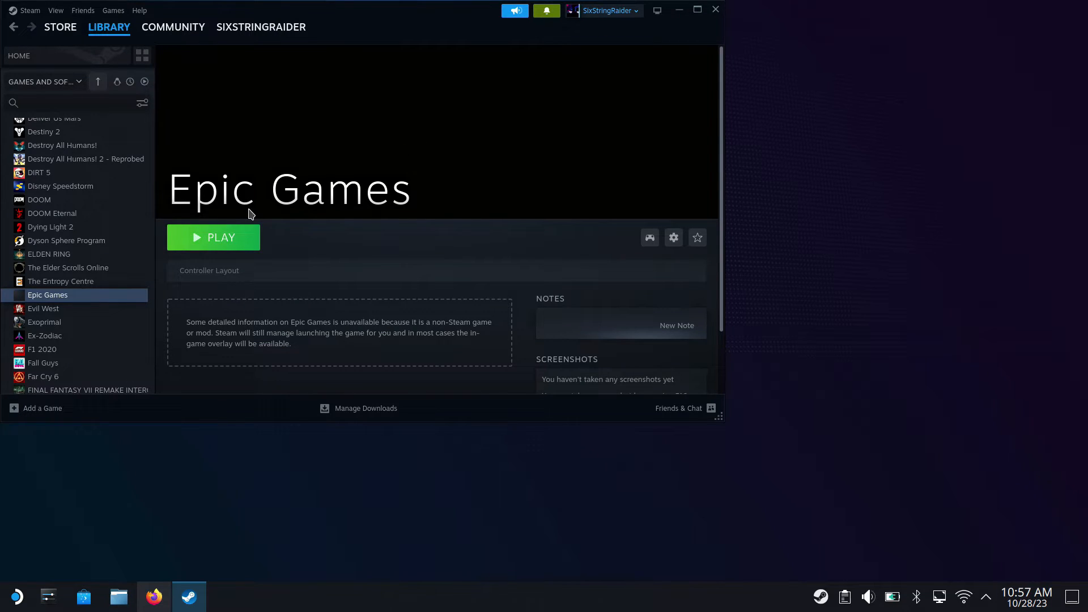
left_click(213, 237)
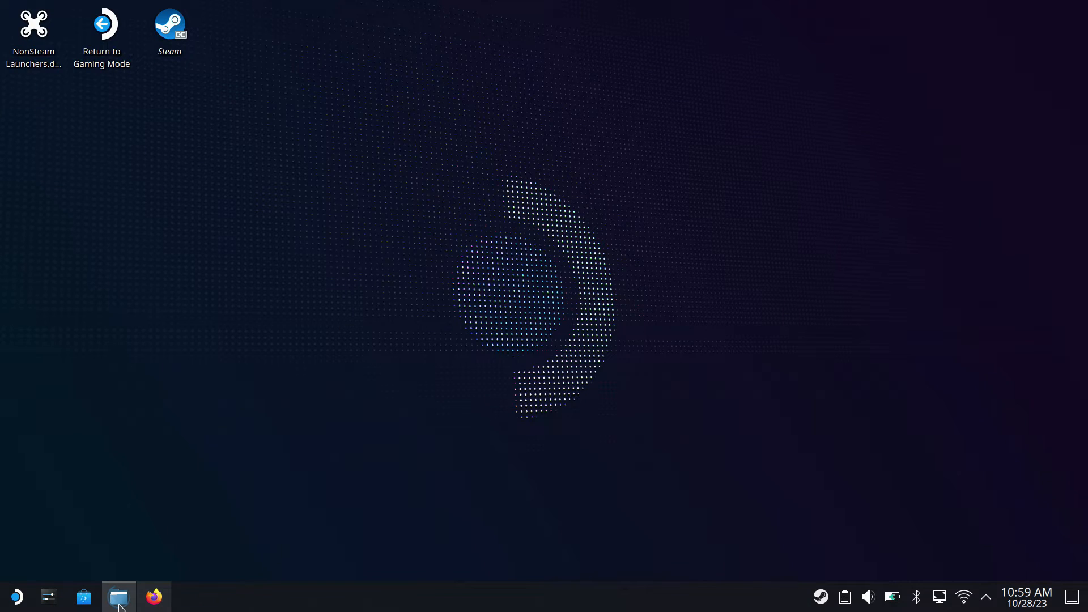
Step: Show hidden files in Dolphin and browse home to .local/share/Steam/compatdata
left_click(118, 597)
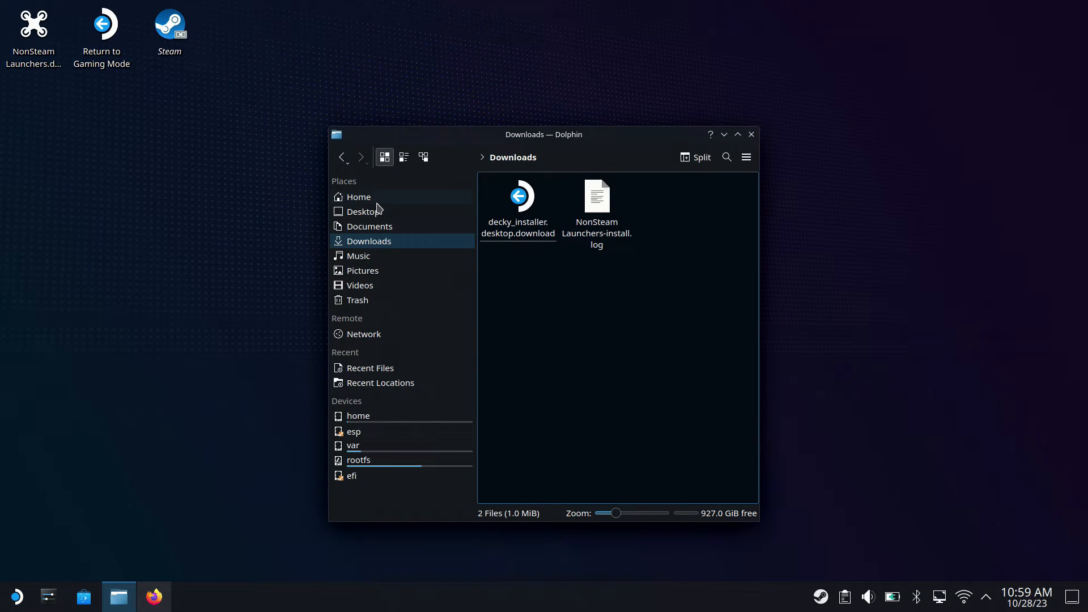
left_click(359, 196)
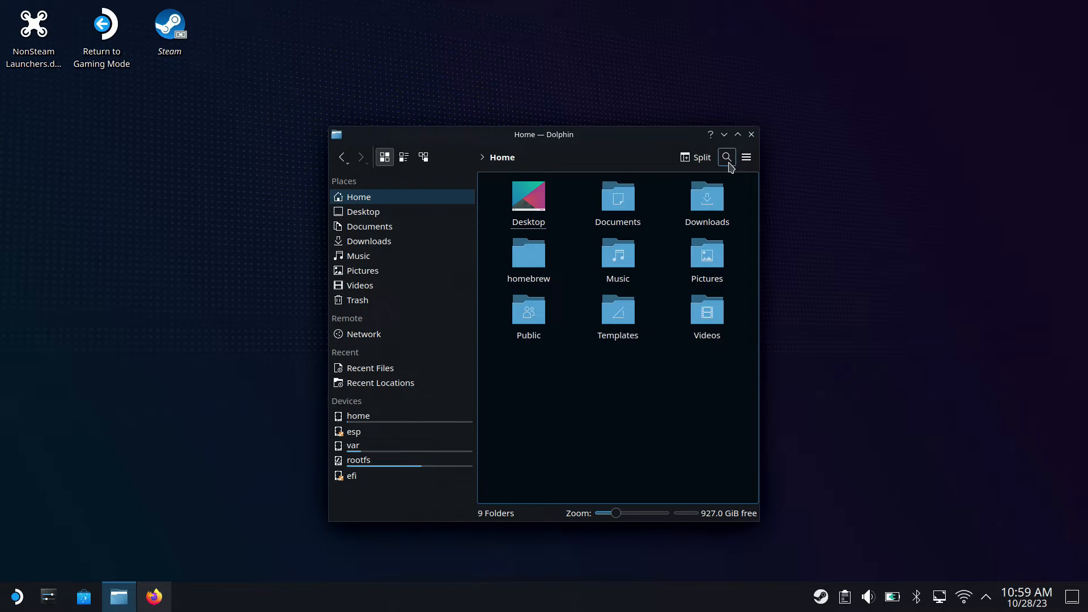
left_click(745, 157)
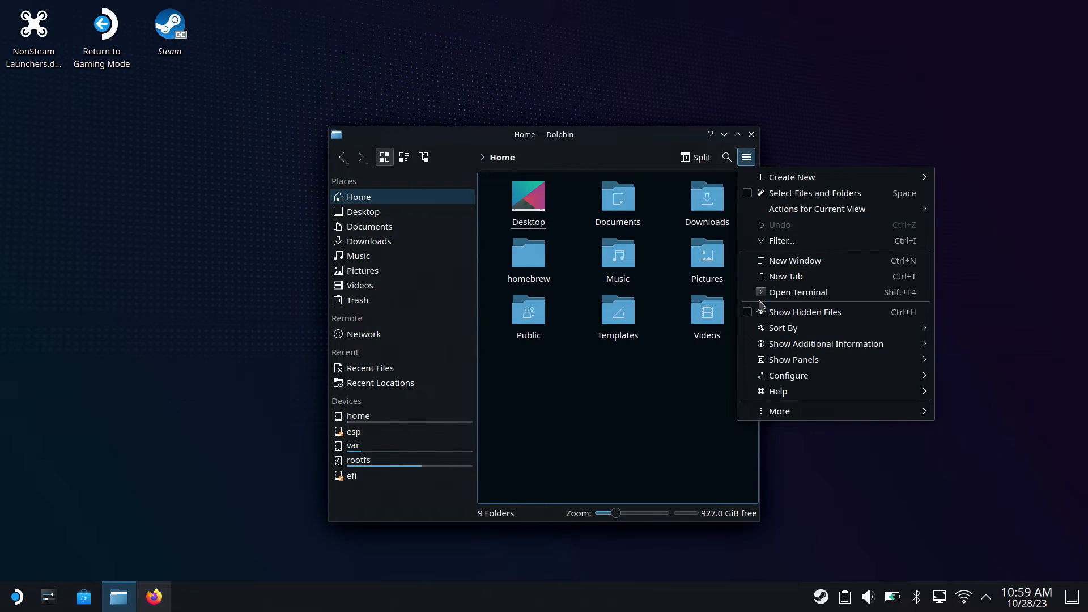
left_click(805, 312)
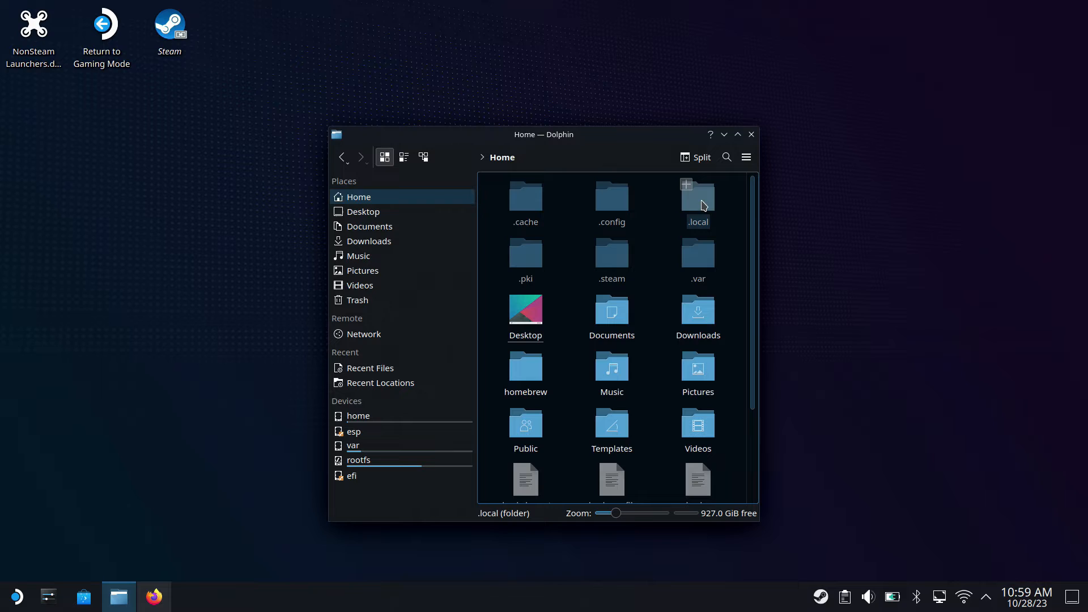
double_click(696, 198)
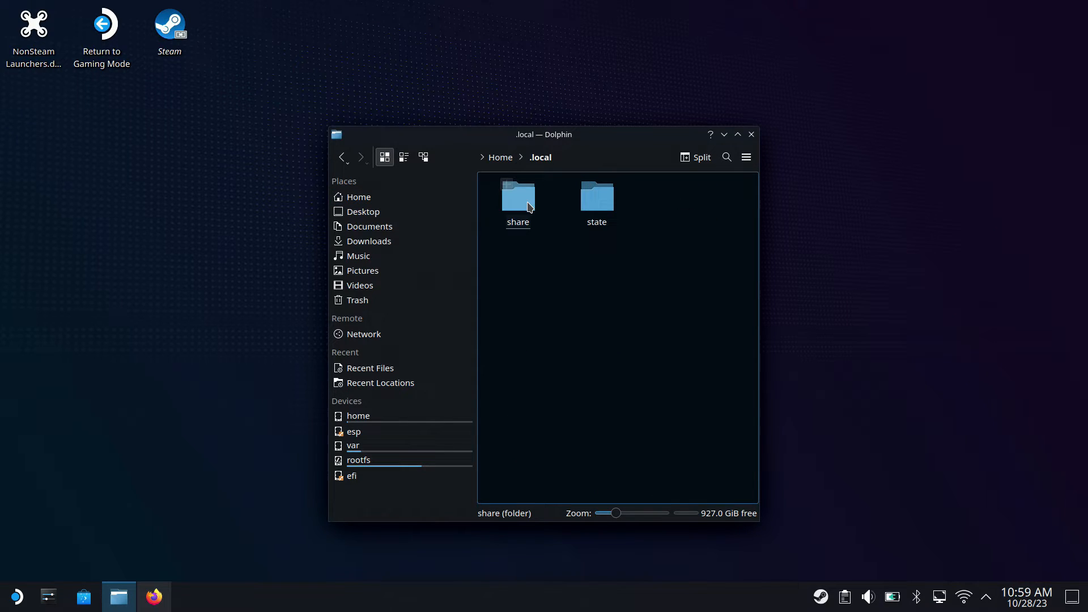
double_click(516, 198)
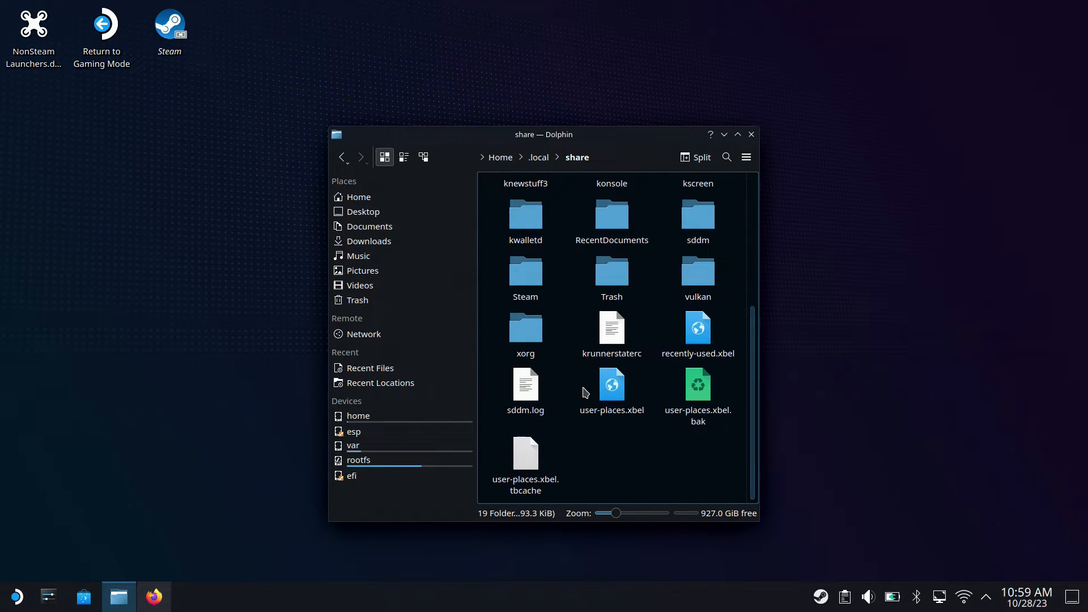
double_click(525, 271)
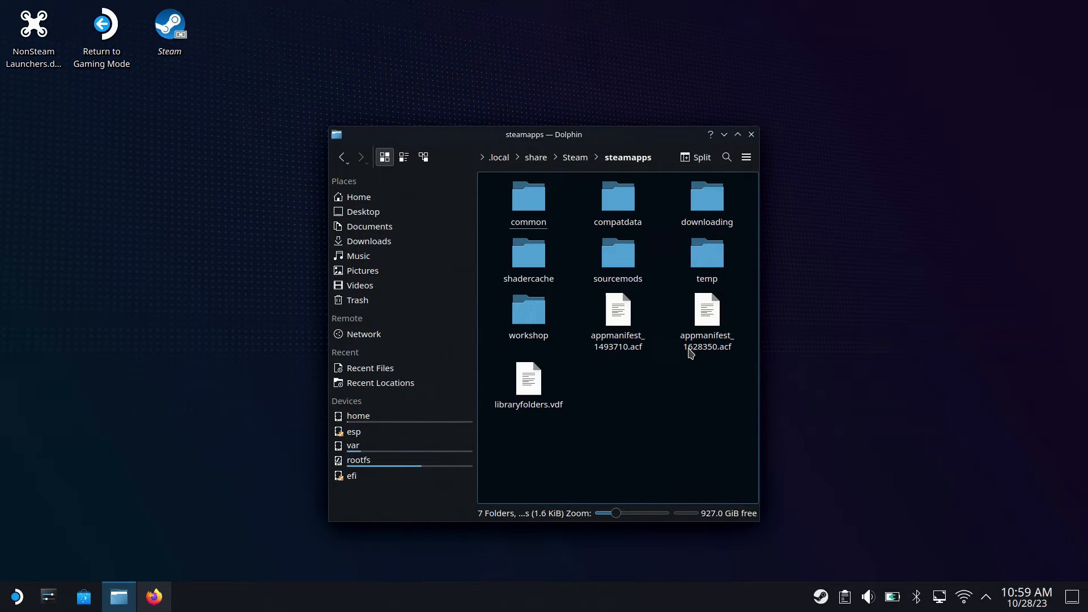
double_click(617, 197)
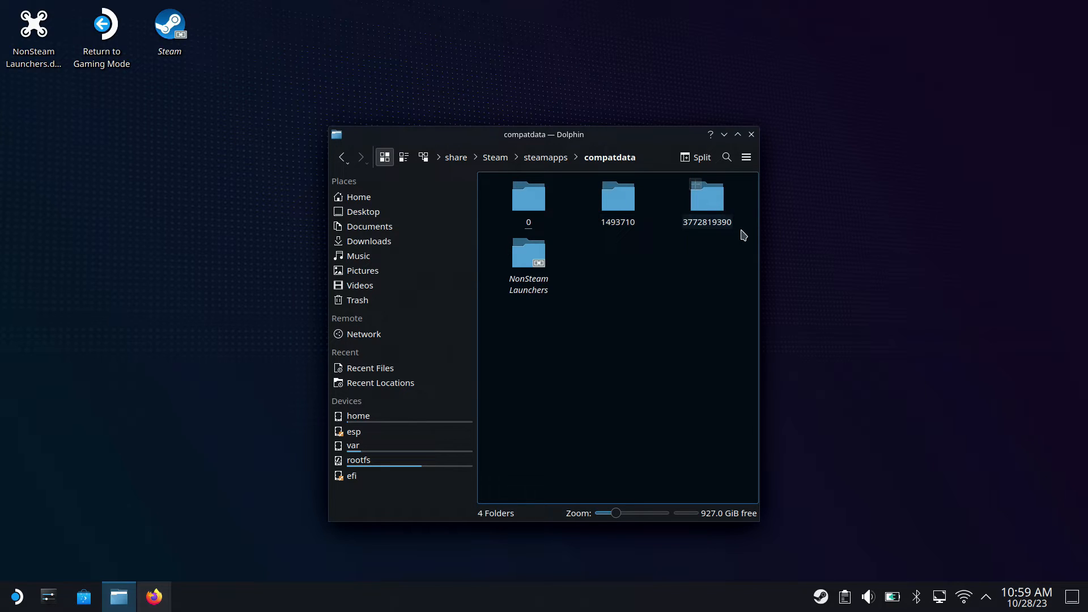
Step: Enter the NonSteamLaunchers prefix's drive_c, Program Files (x86), and Epic Games folder
left_click(527, 254)
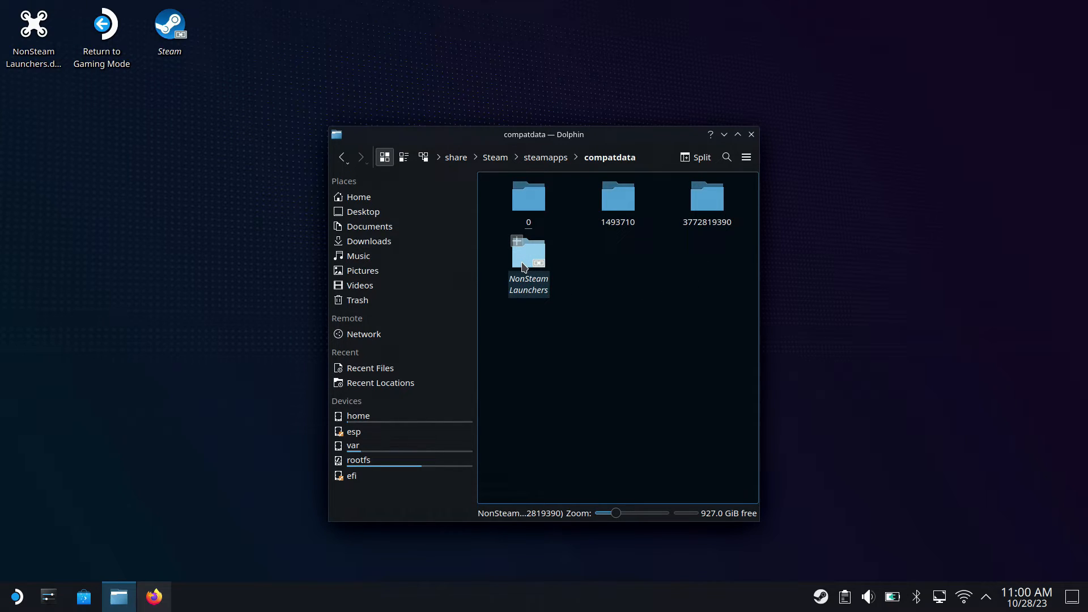
double_click(528, 263)
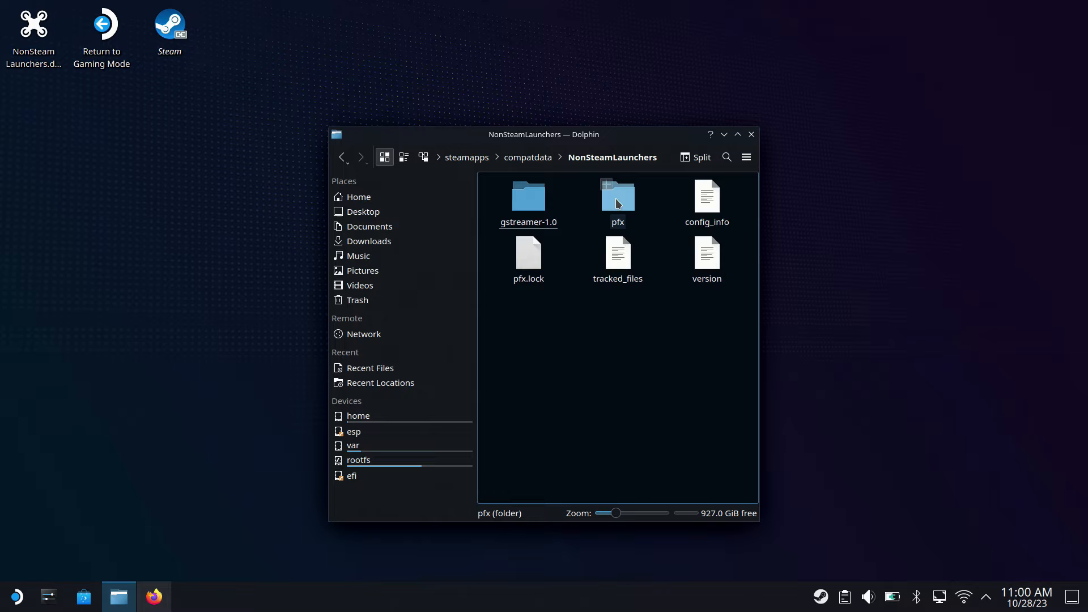
double_click(616, 196)
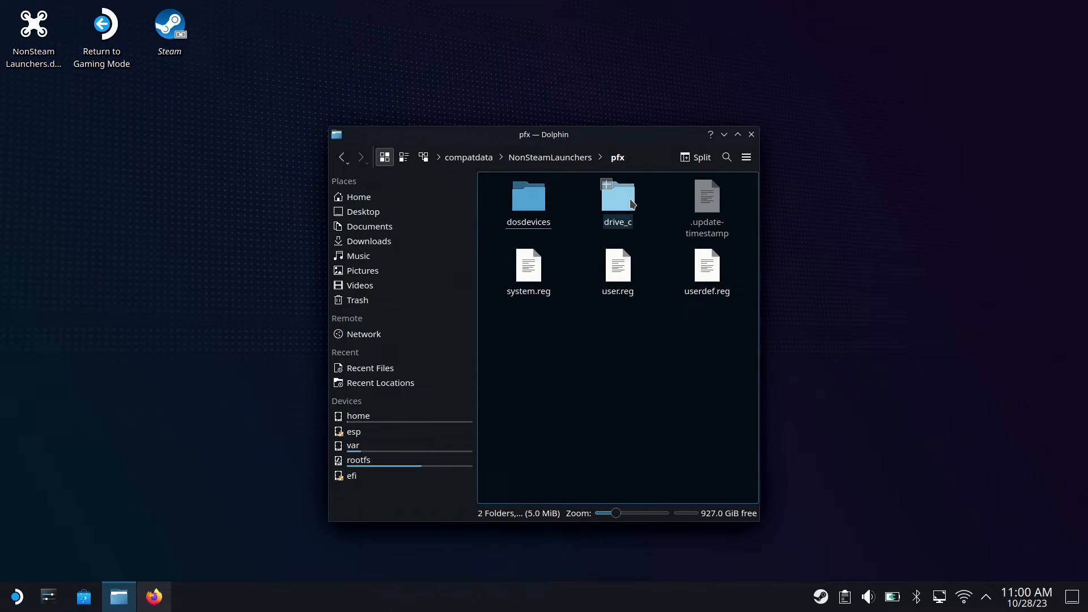
double_click(615, 197)
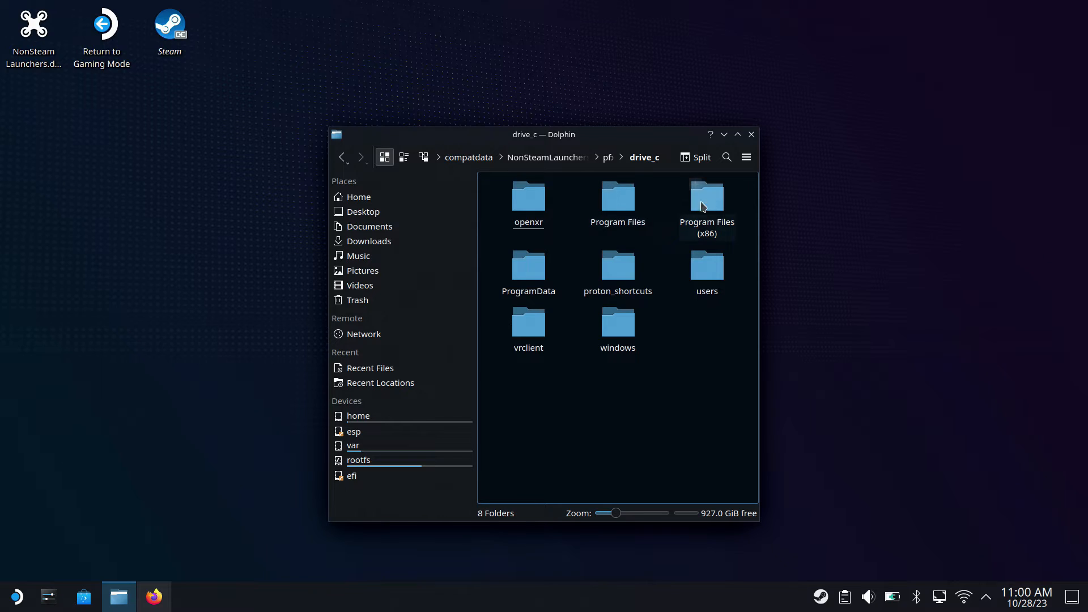
double_click(615, 201)
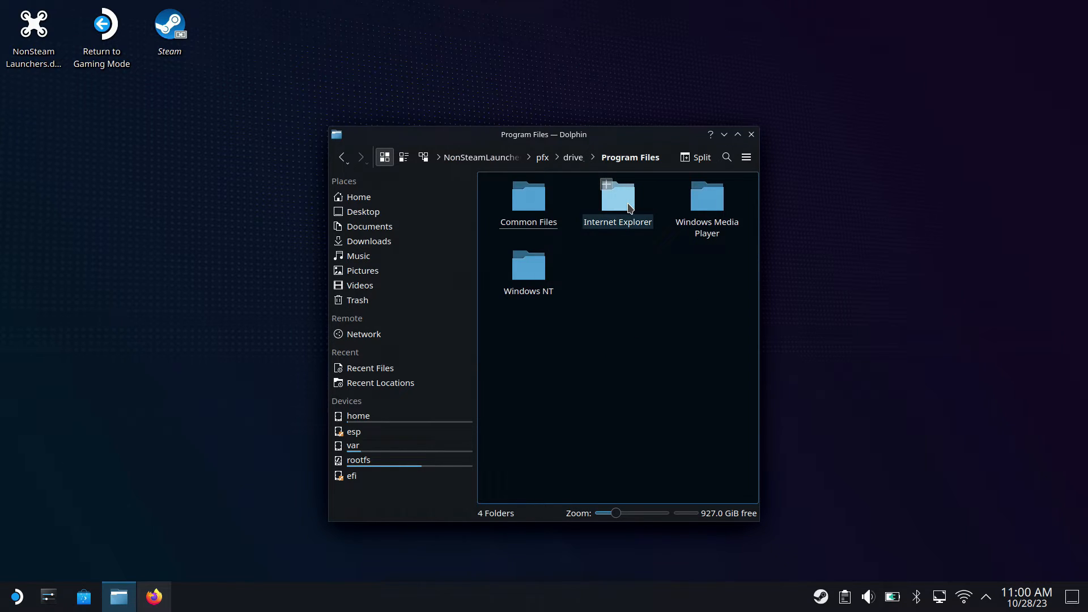
mouse_move(341, 157)
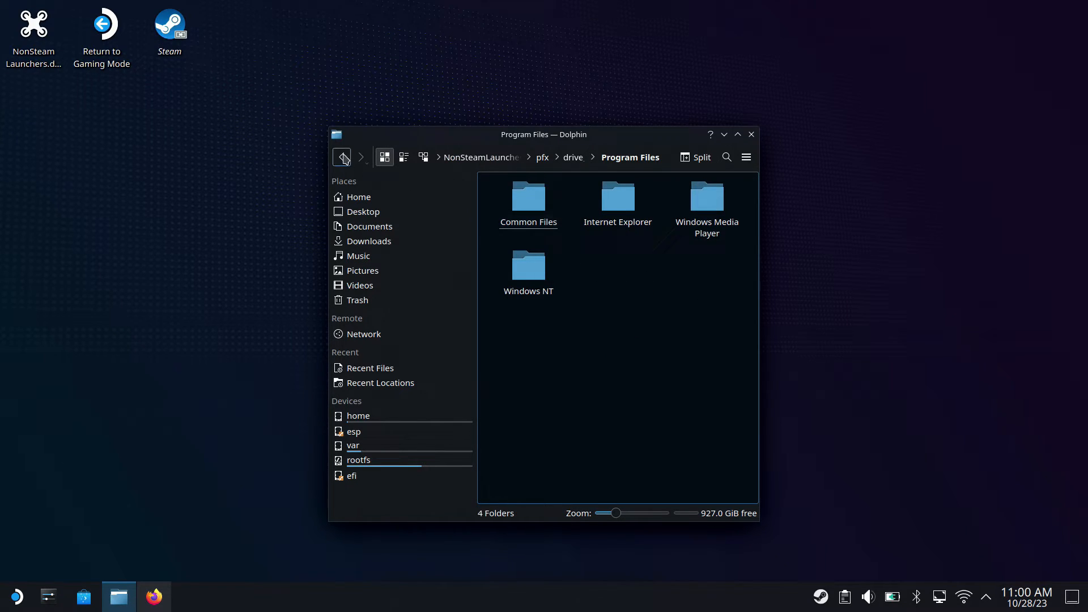
left_click(341, 157)
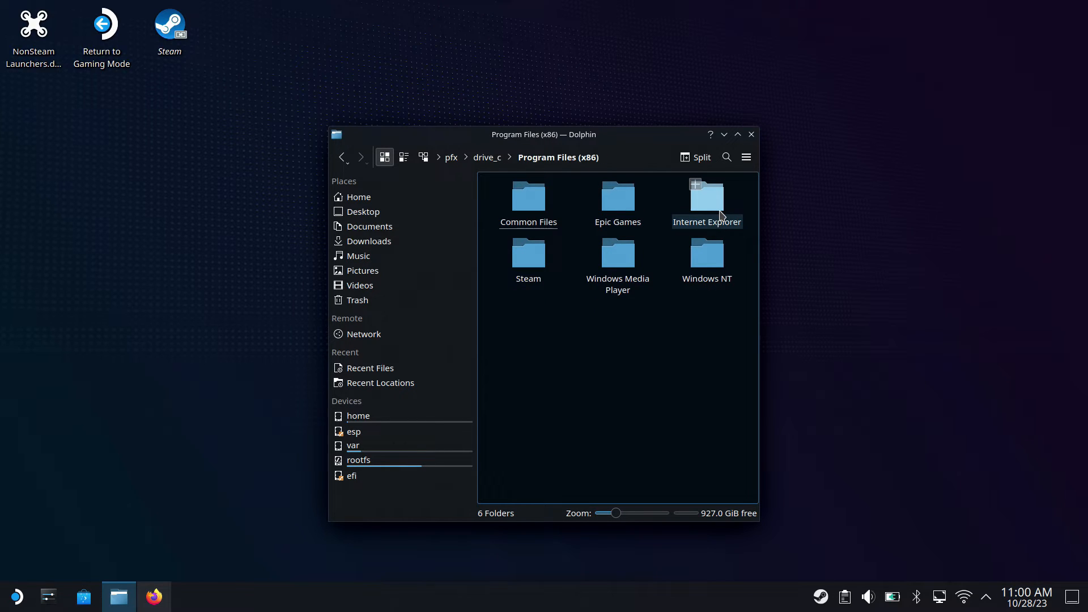
double_click(616, 197)
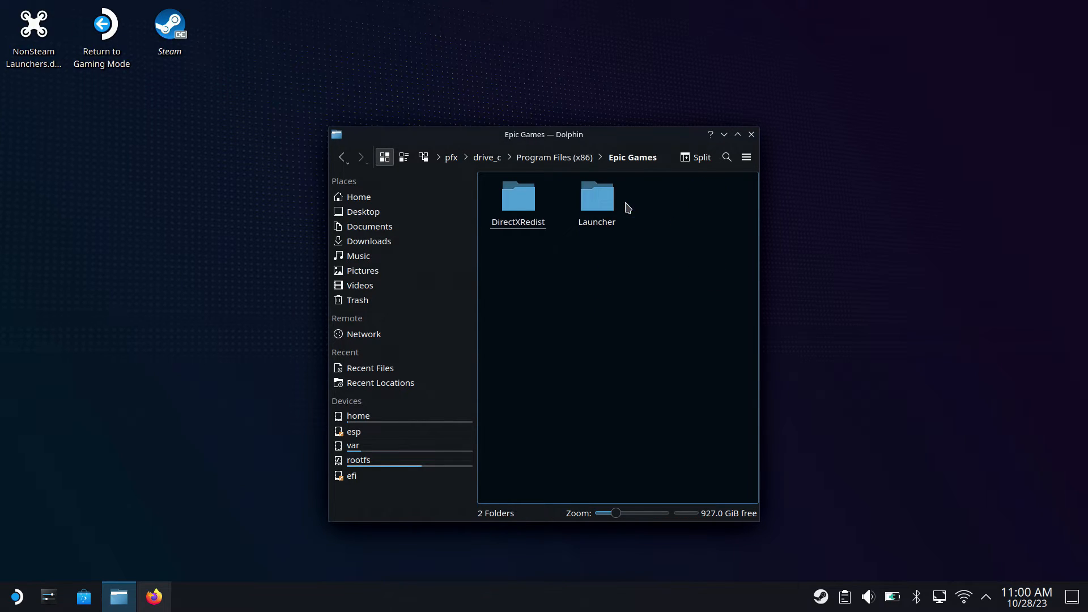
Step: Browse Launcher/Portal/Binaries/Win64 and open EpicGamesLauncher.exe's action menu
double_click(596, 198)
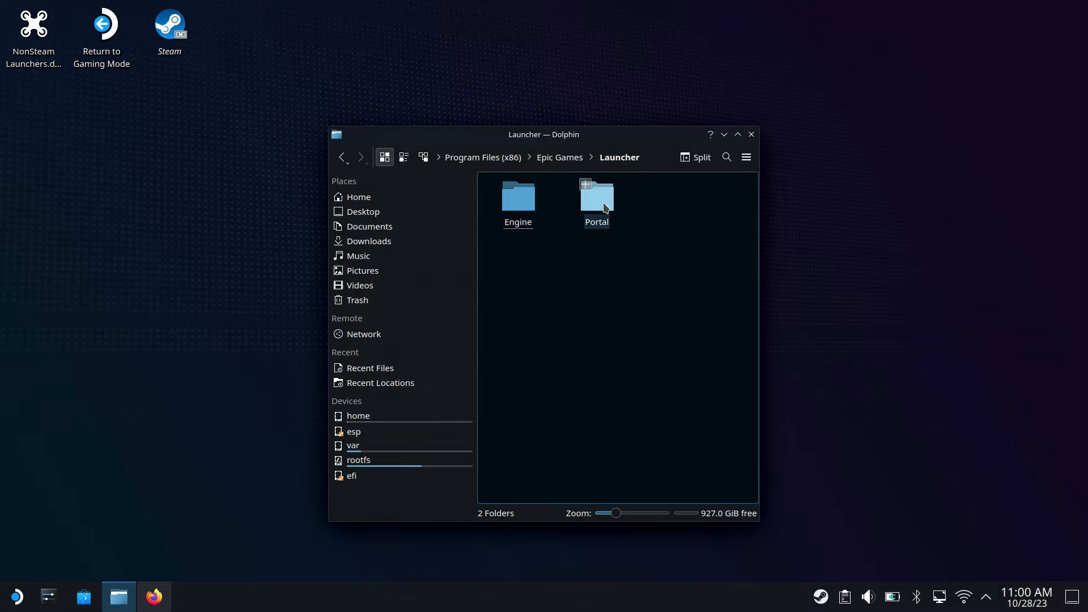
double_click(596, 197)
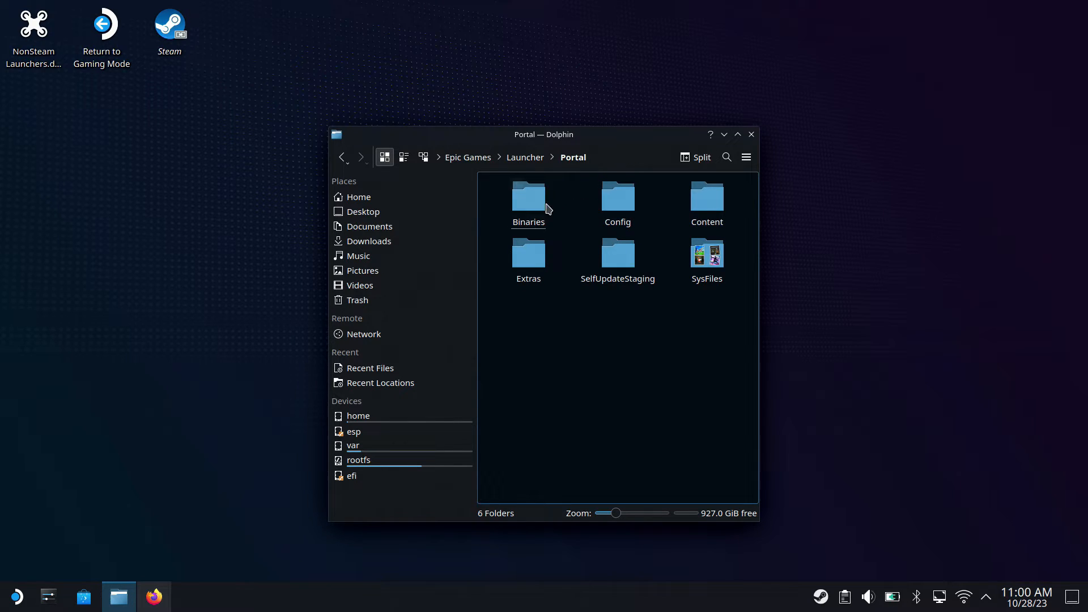
double_click(528, 198)
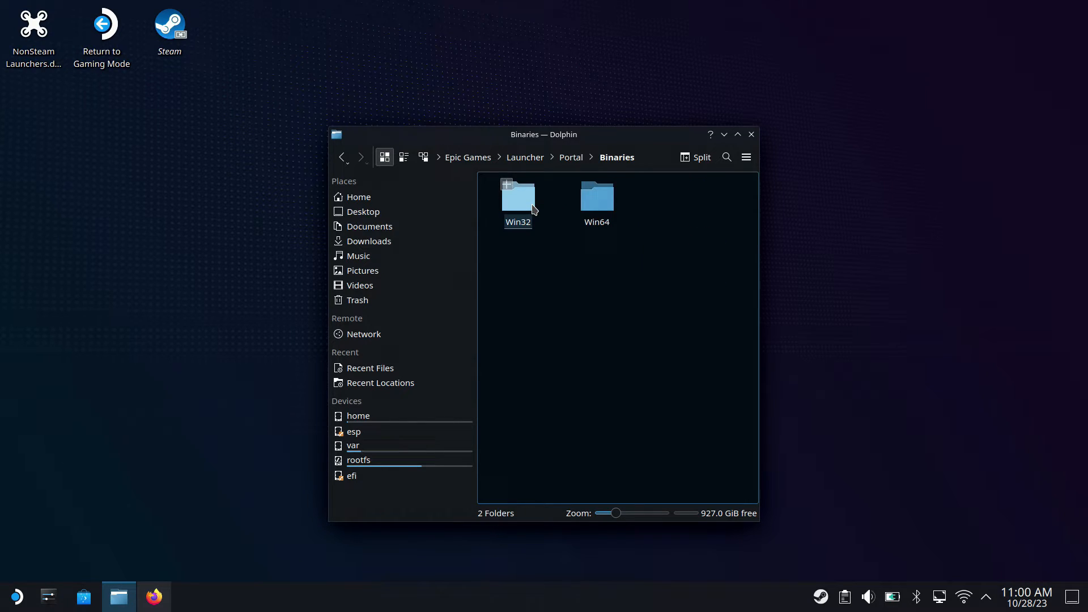
double_click(595, 197)
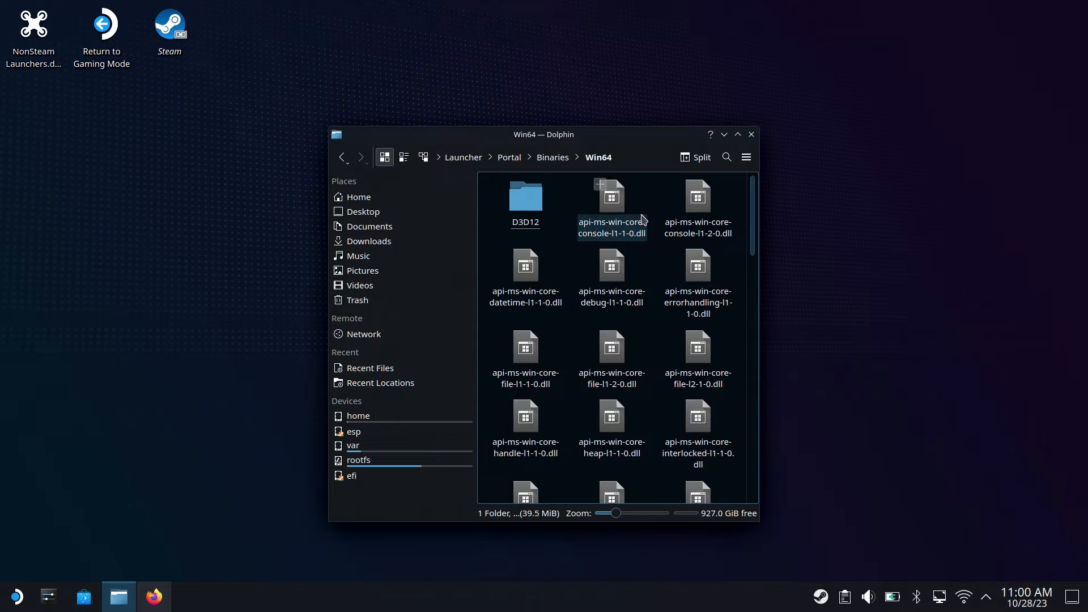
scroll("down", 3)
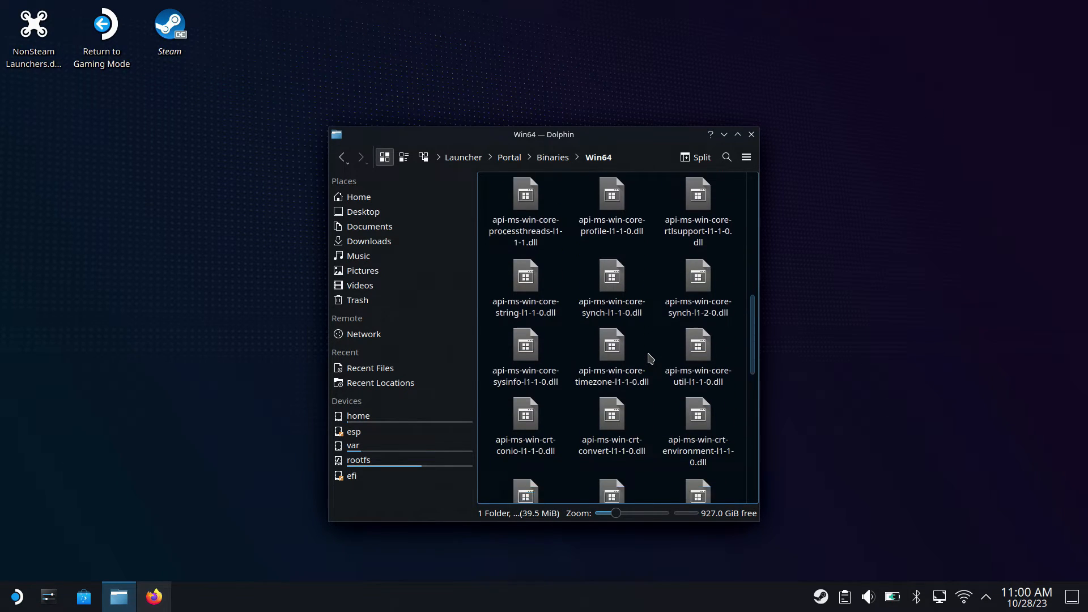
scroll("down", 3)
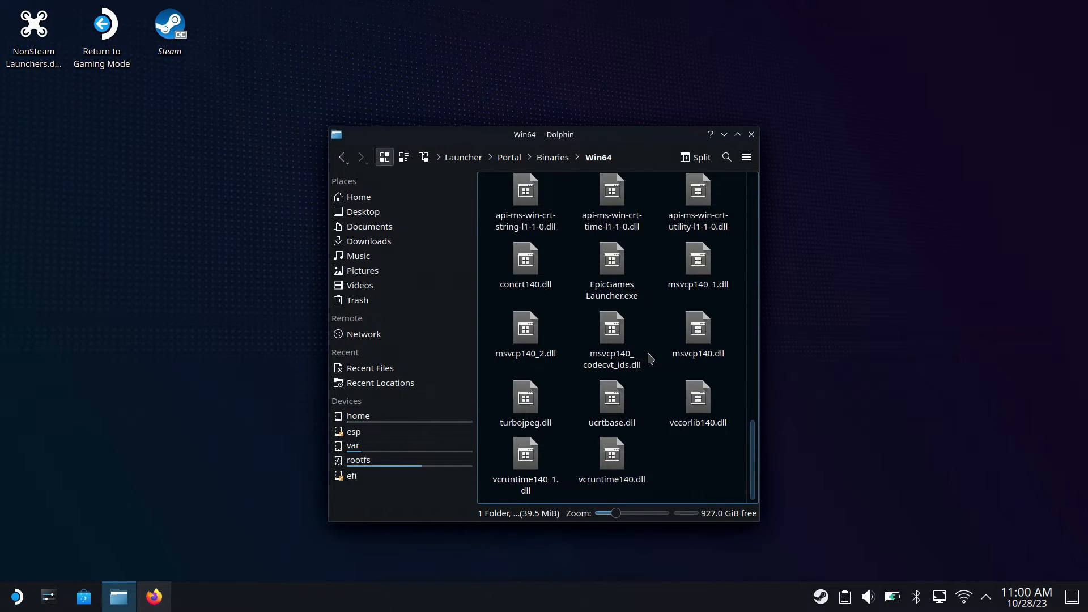
left_click(611, 266)
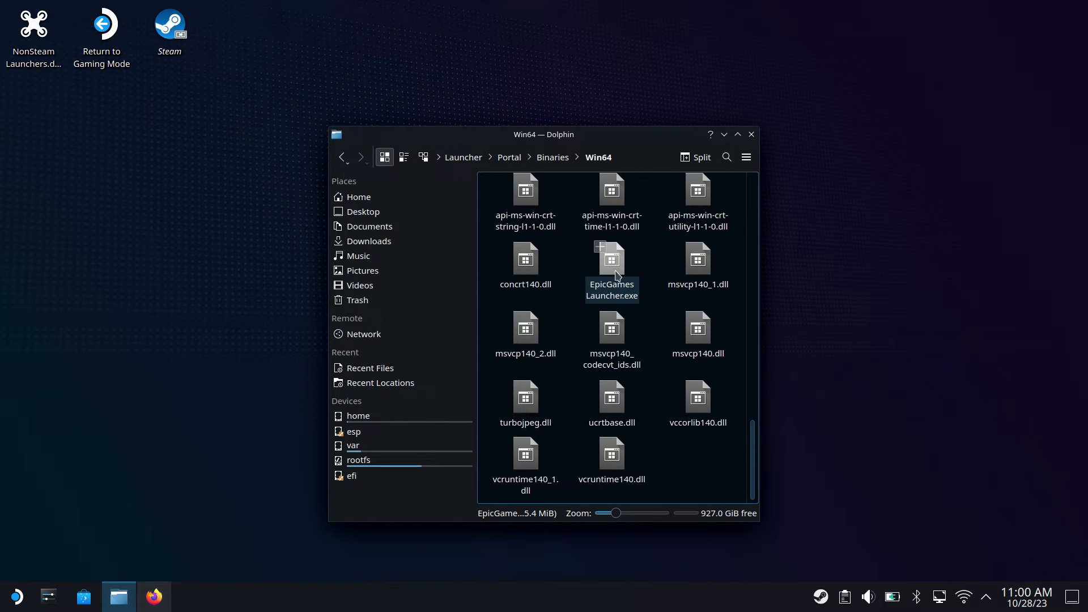
right_click(612, 260)
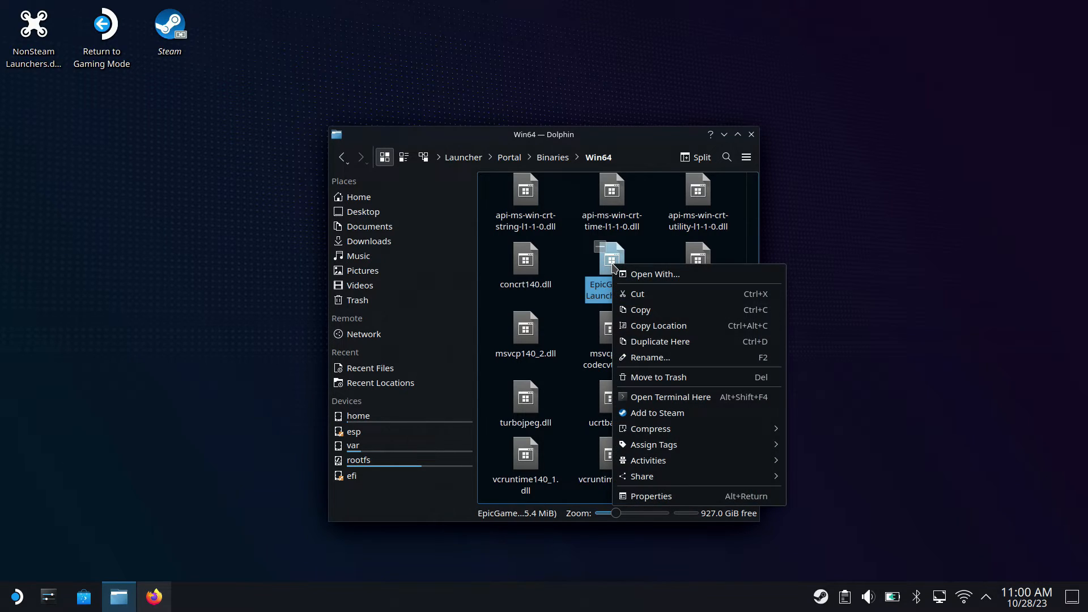
mouse_move(659, 412)
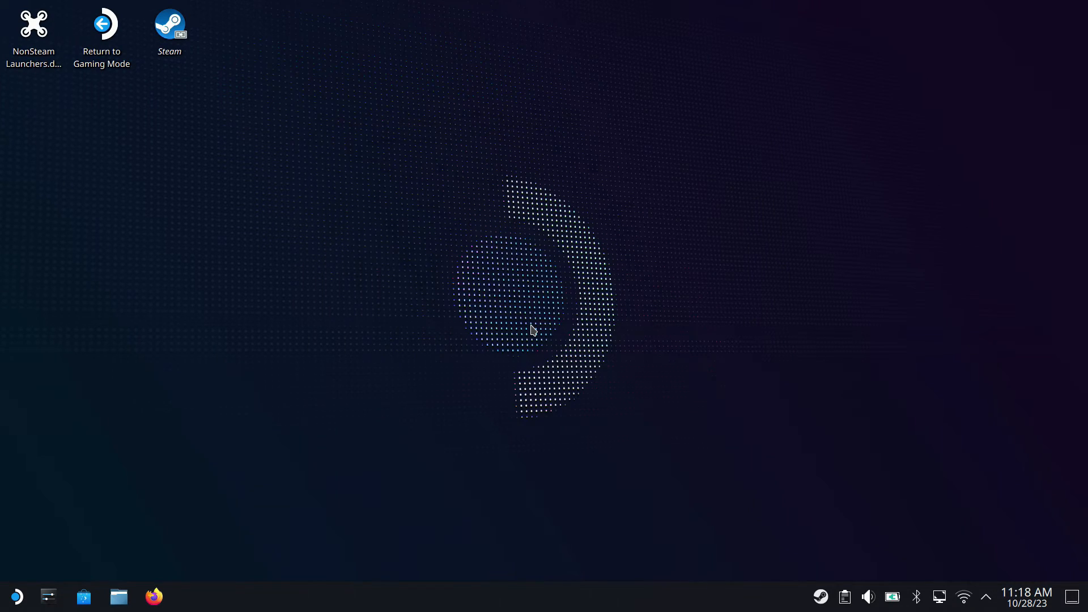
mouse_move(578, 446)
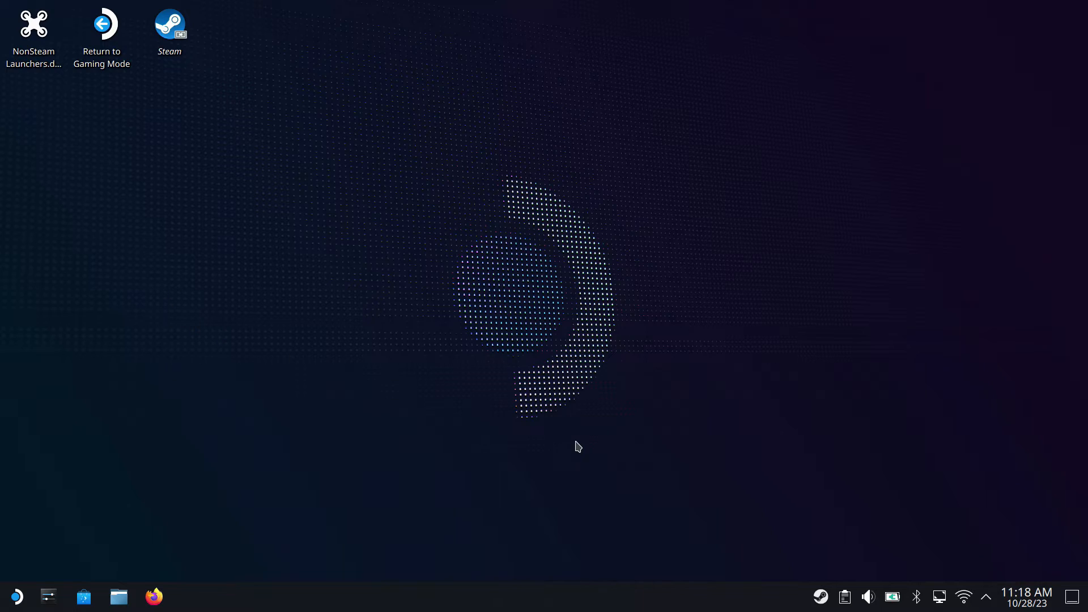
mouse_move(95, 485)
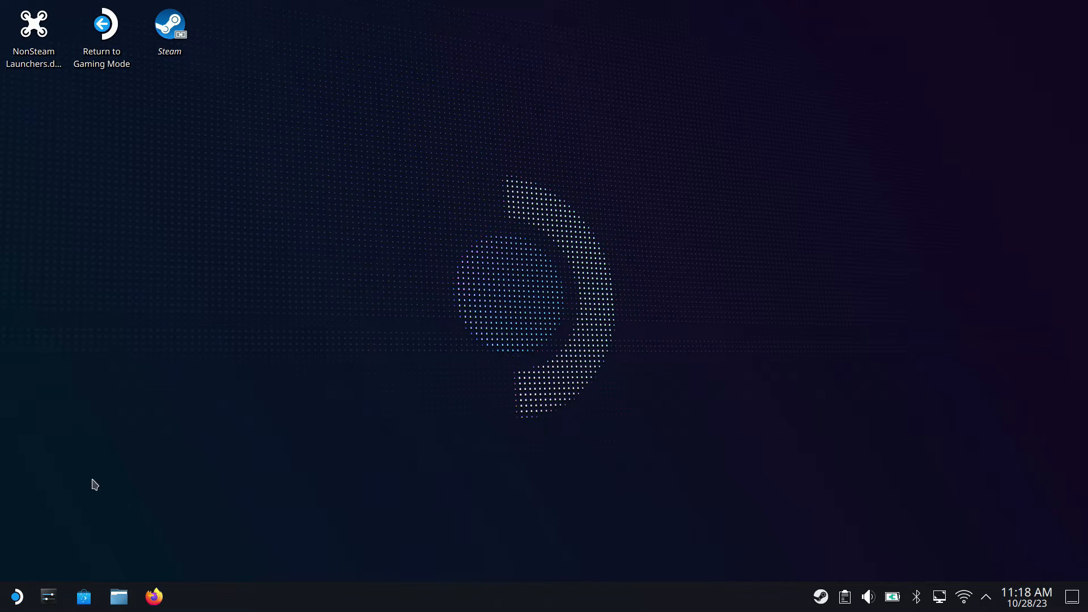
Step: Launch Protontricks from Discover's list of installed applications
left_click(83, 597)
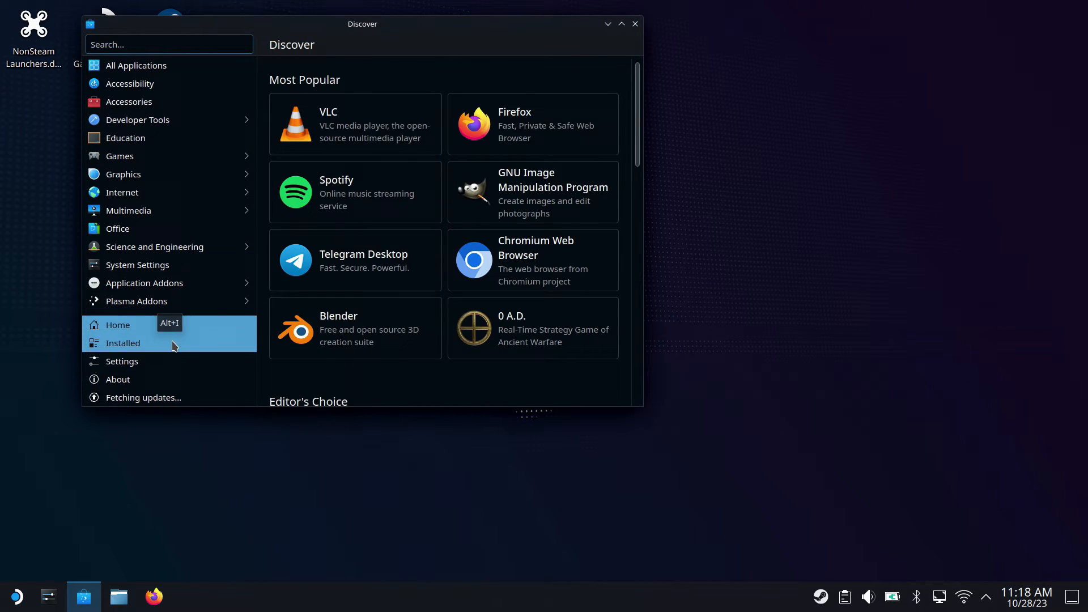
left_click(123, 342)
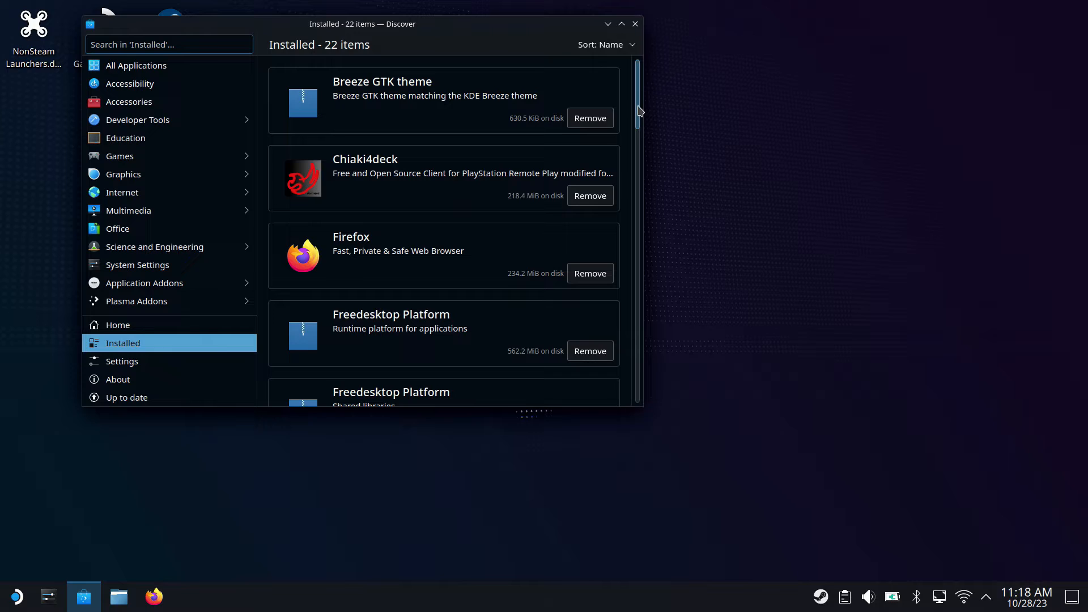
scroll("down", 3)
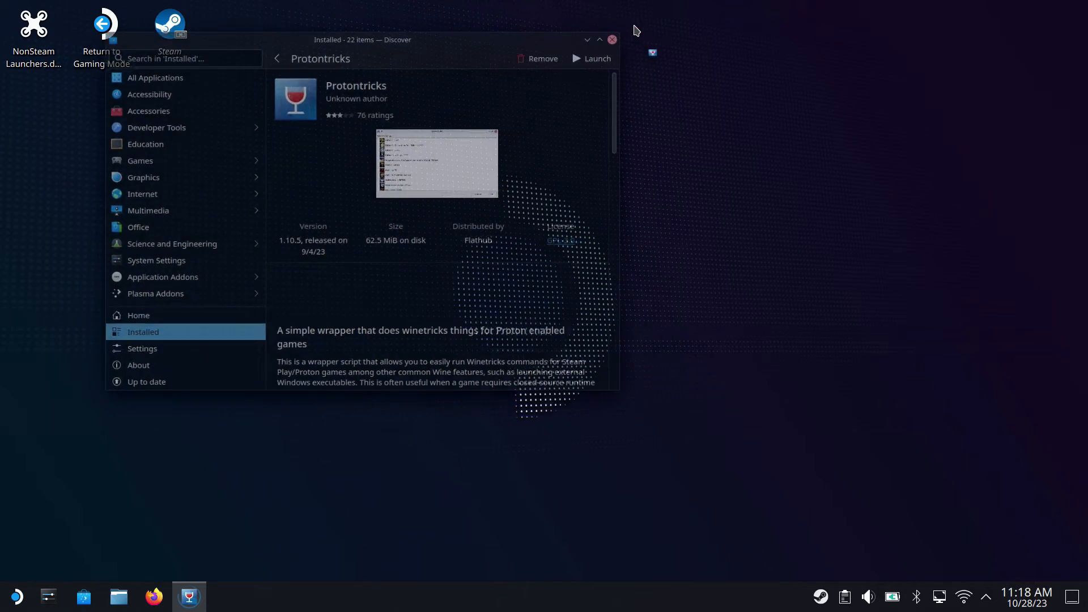
left_click(590, 58)
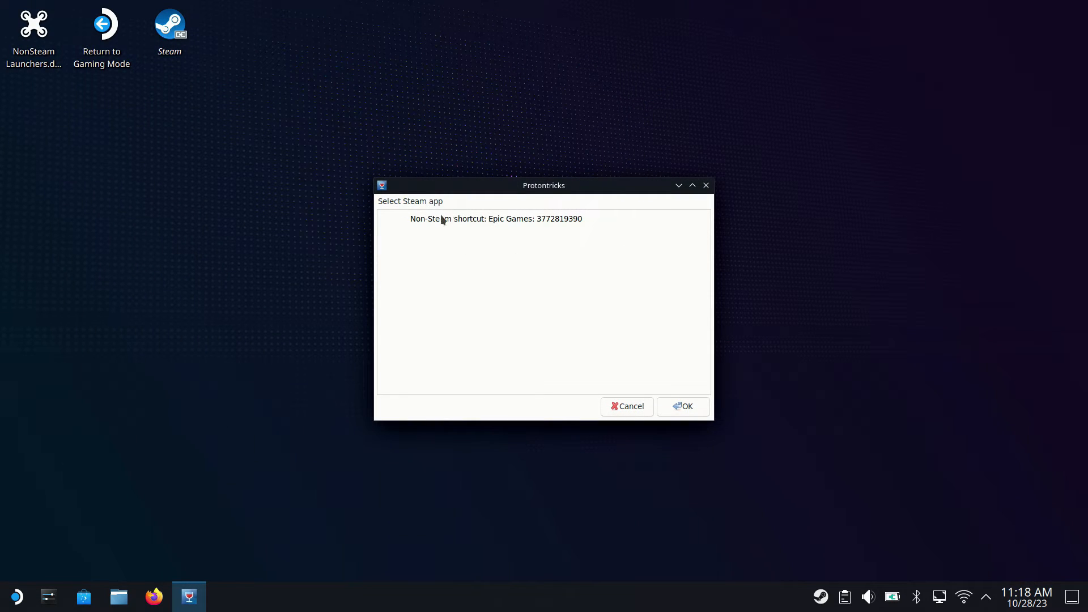
Step: Select the 'Non-Steam shortcut: Epic Games' prefix and choose 'Install a Windows DLL or component'
left_click(495, 219)
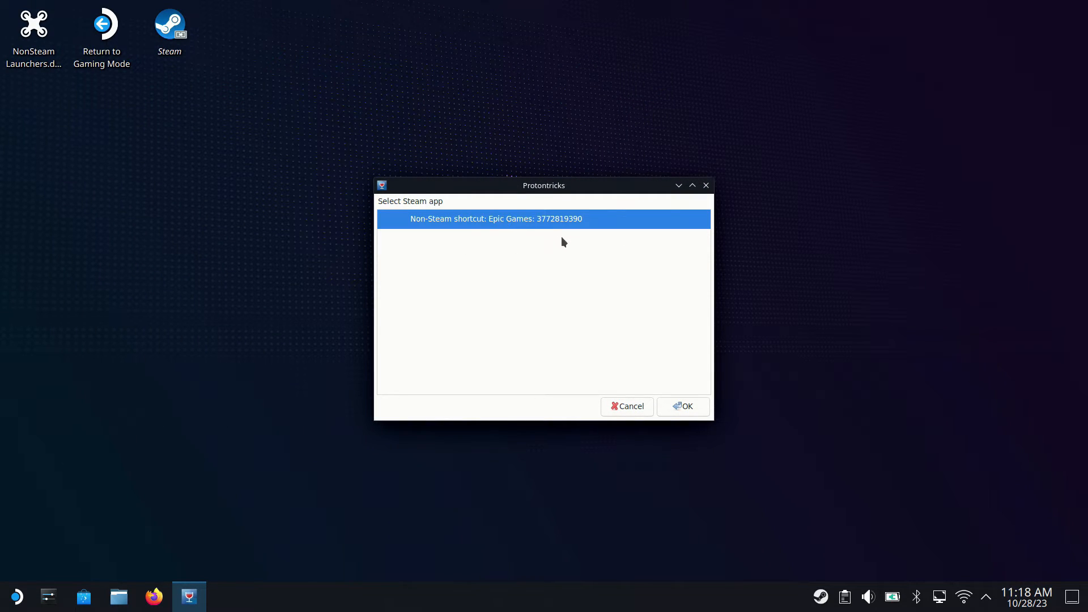
mouse_move(698, 410)
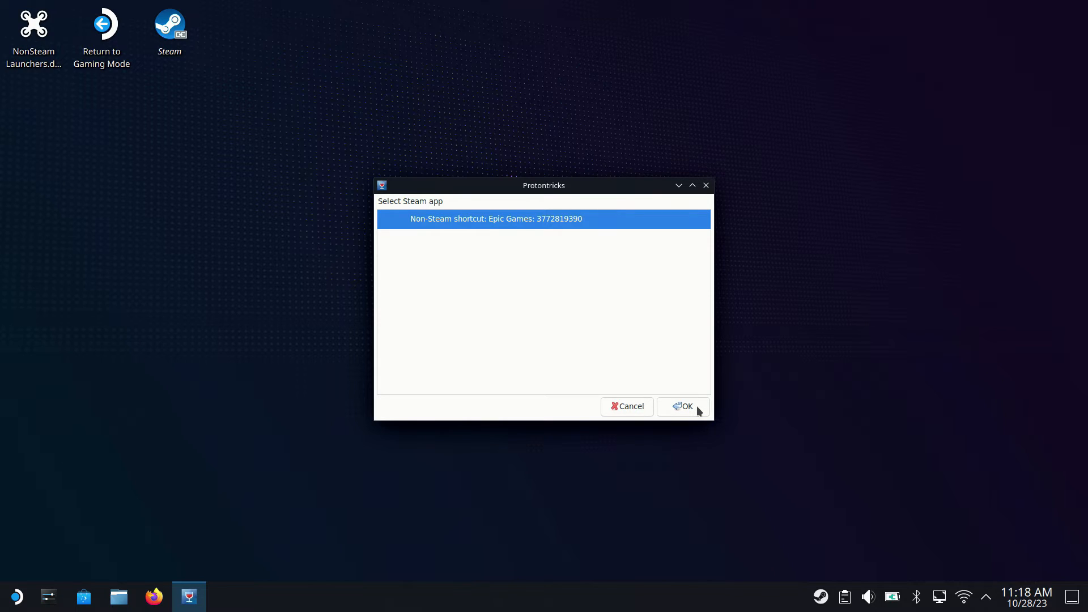
left_click(684, 406)
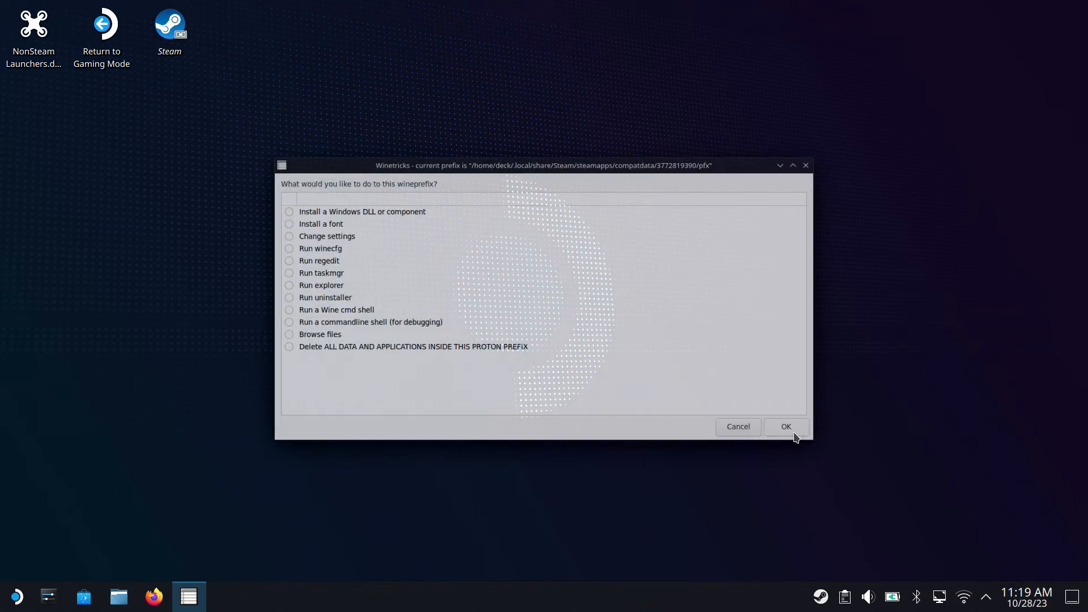
left_click(362, 211)
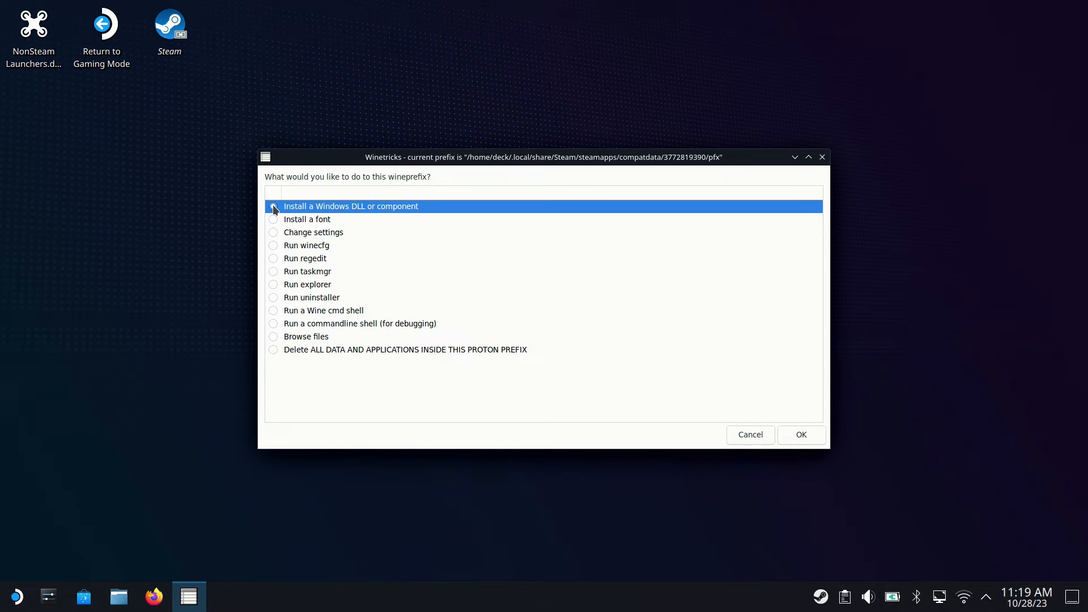
left_click(273, 207)
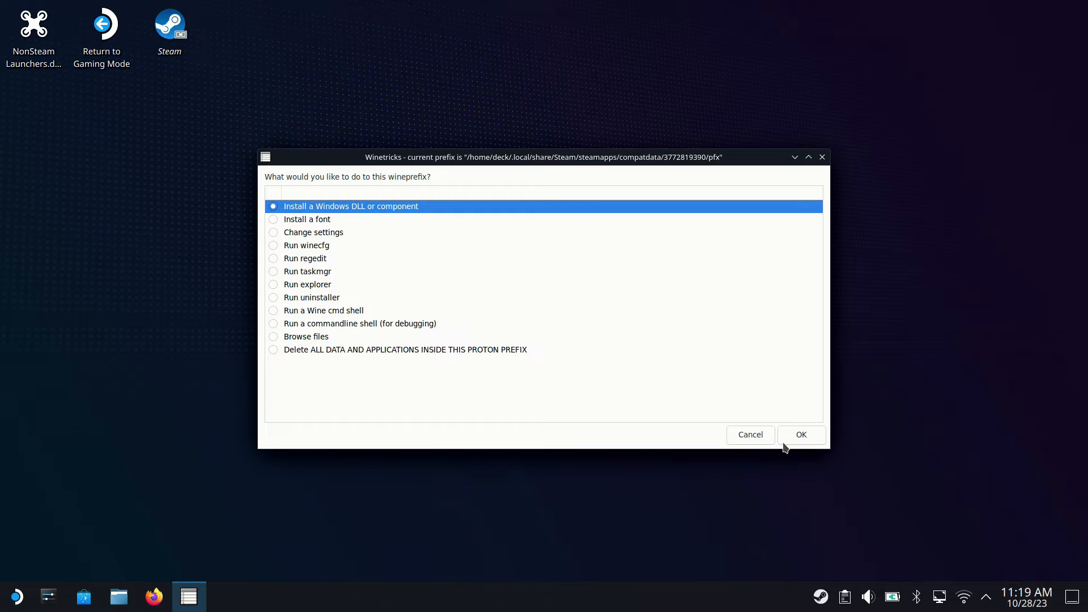
left_click(800, 434)
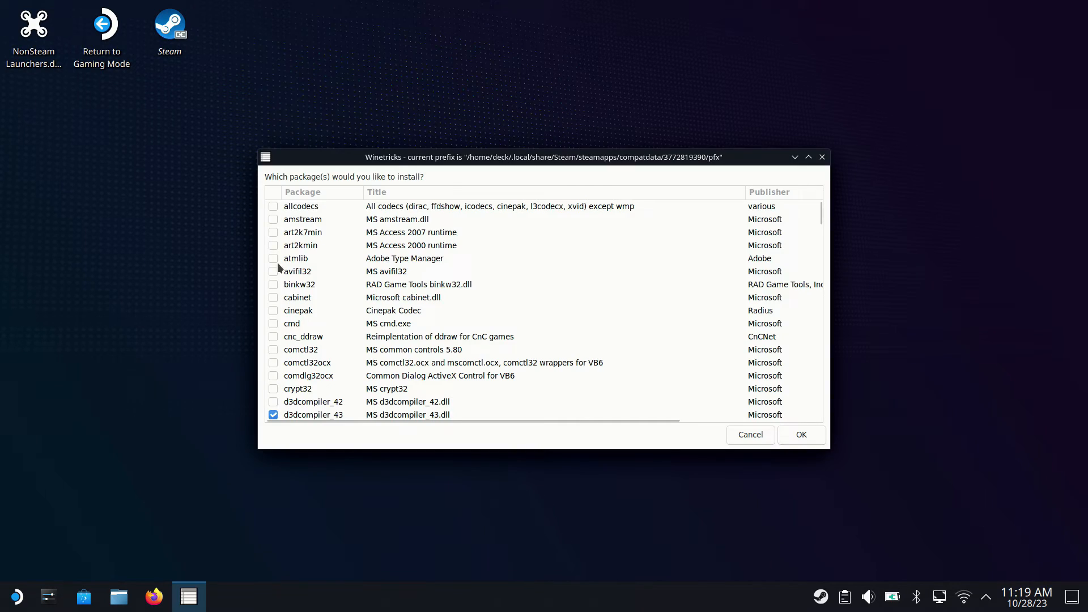
Step: Review the ticked d3dcompiler_47 and vcrun2022 packages, then cancel back to Winetricks' main menu
scroll("down", 3)
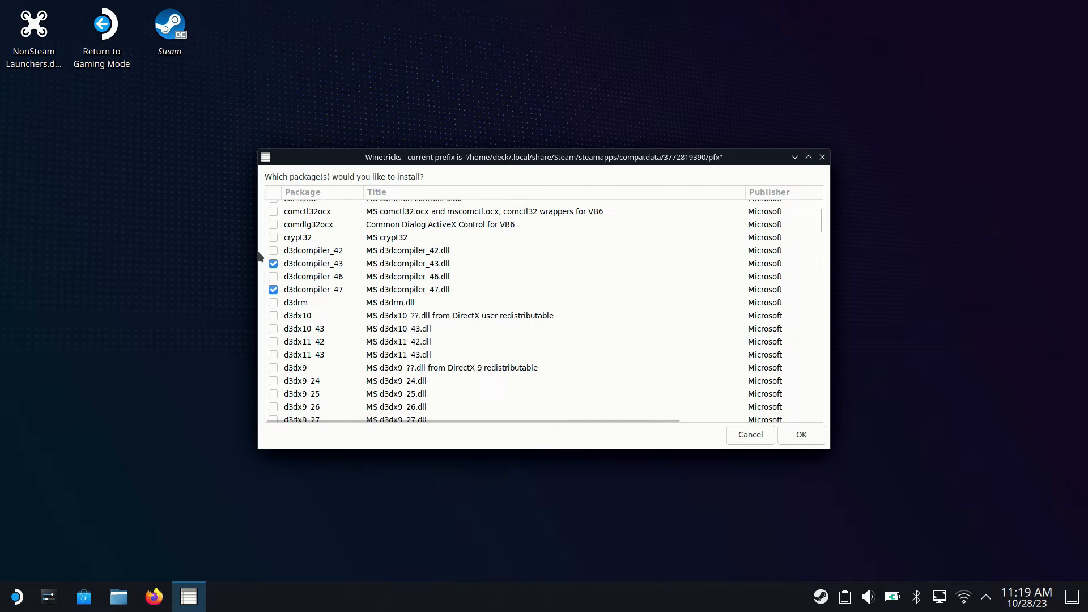
mouse_move(326, 295)
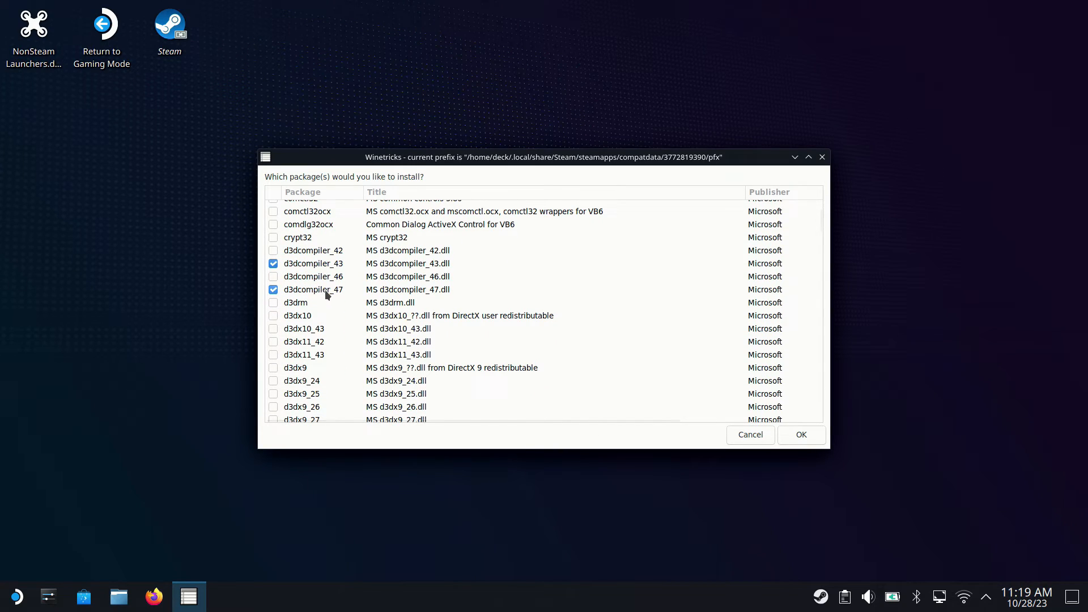
scroll("down", 3)
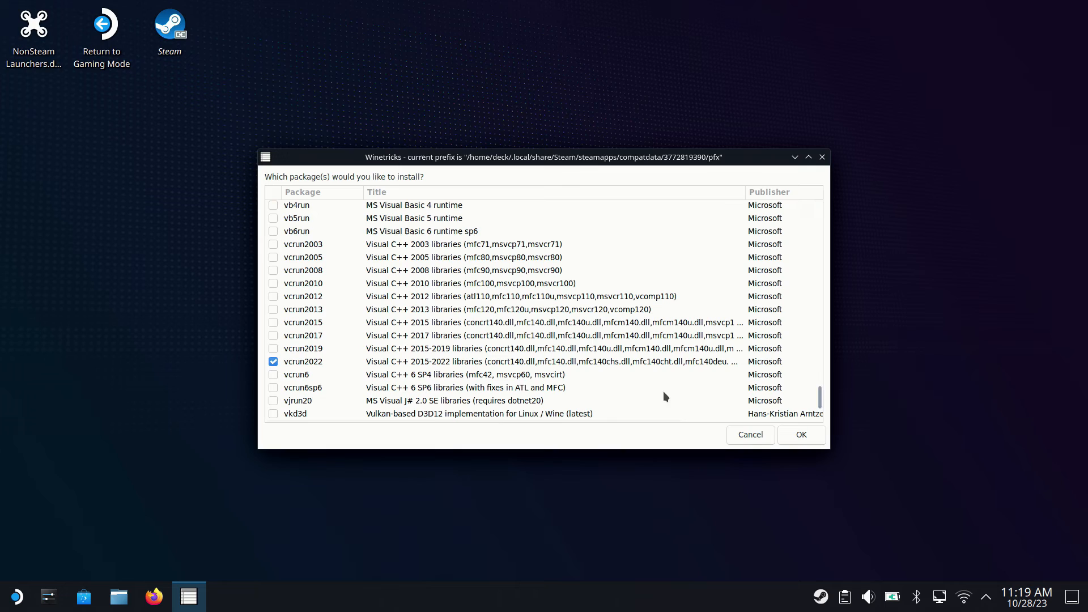
mouse_move(436, 372)
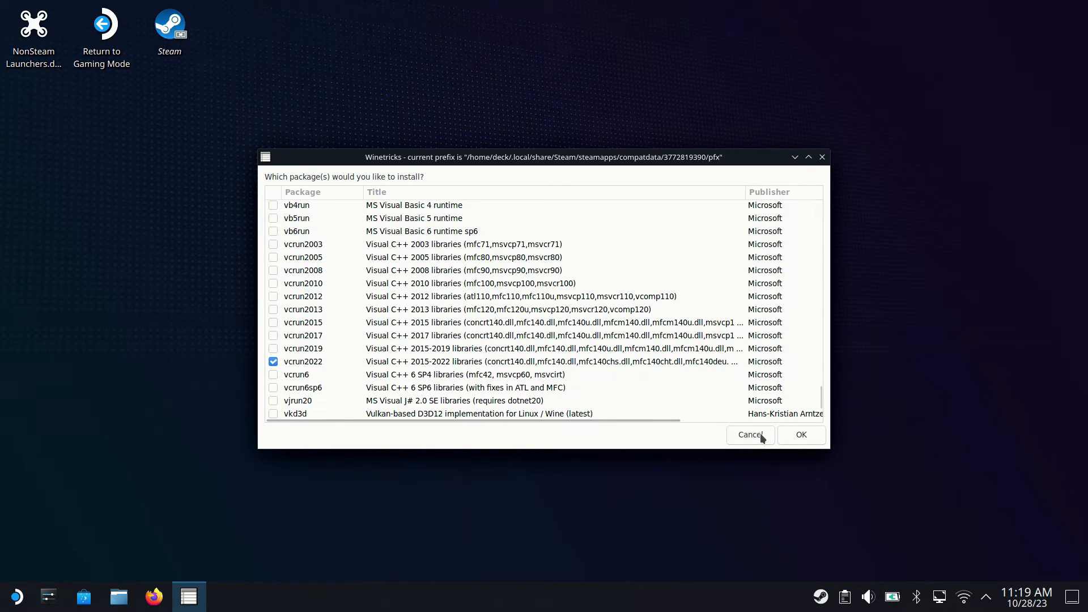
left_click(749, 434)
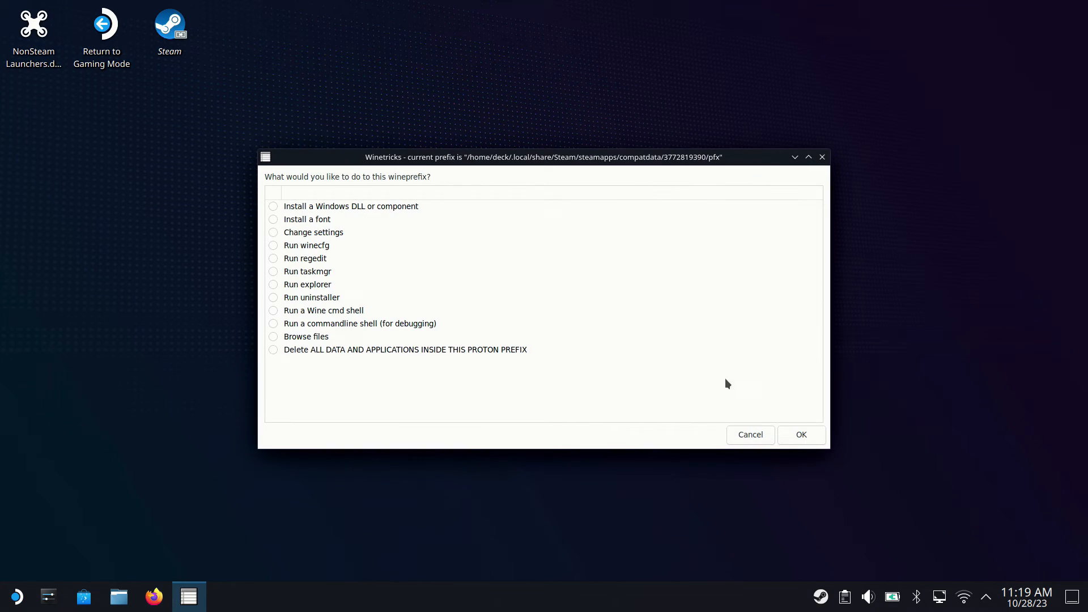
mouse_move(708, 382)
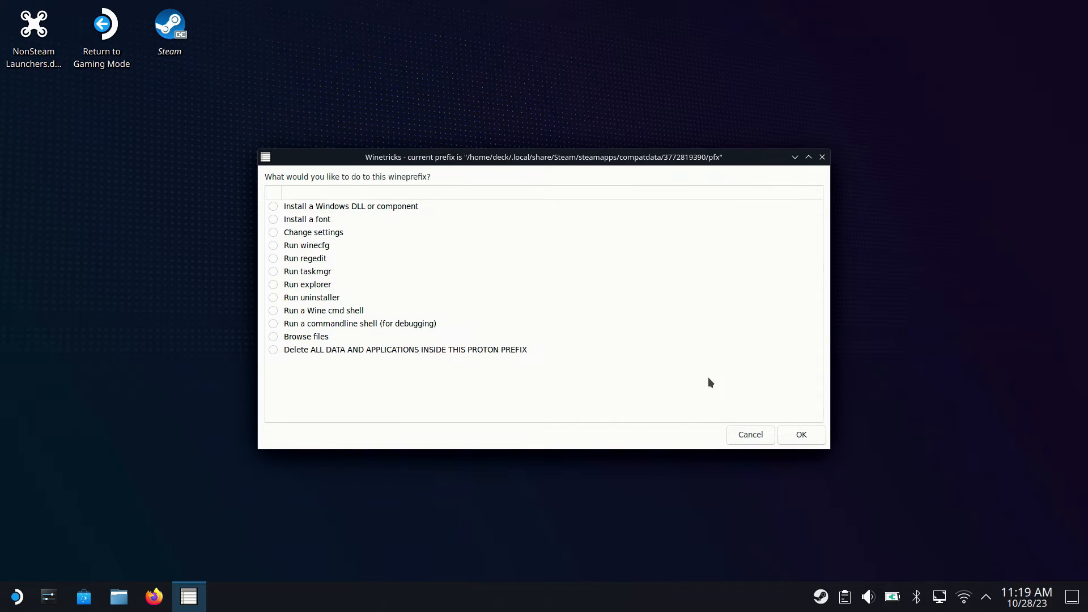